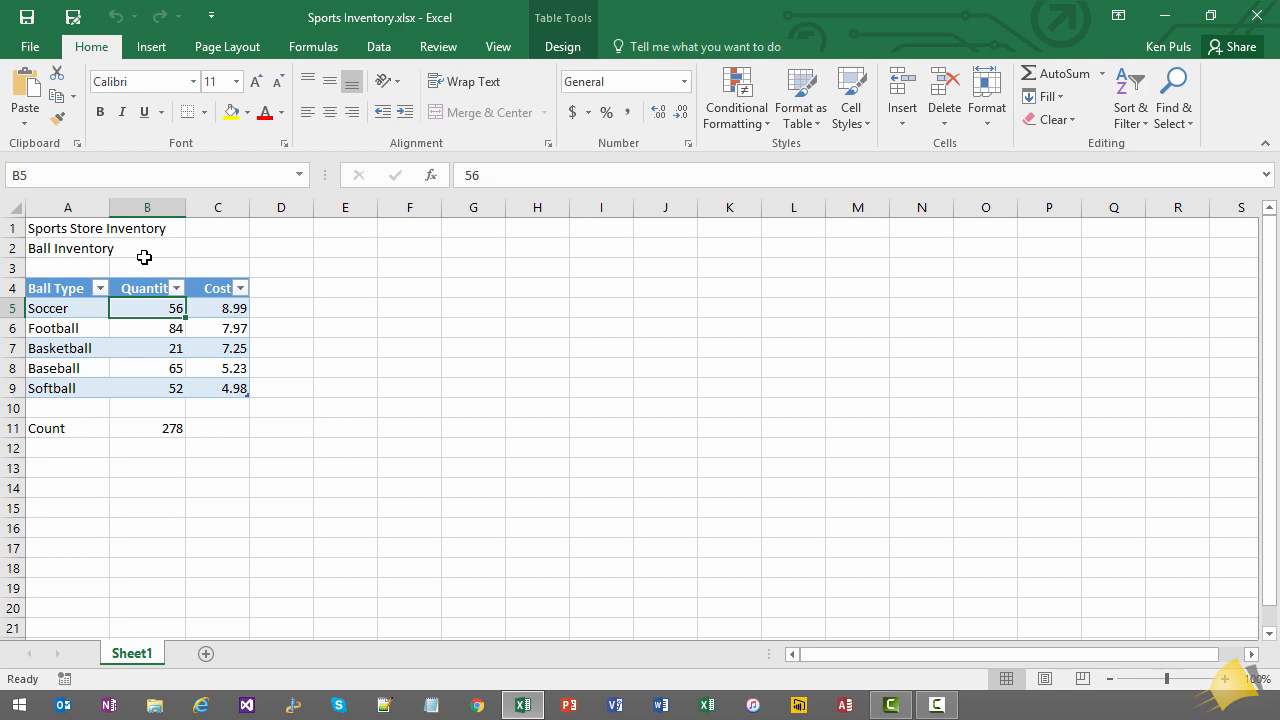
pyautogui.moveTo(680, 166)
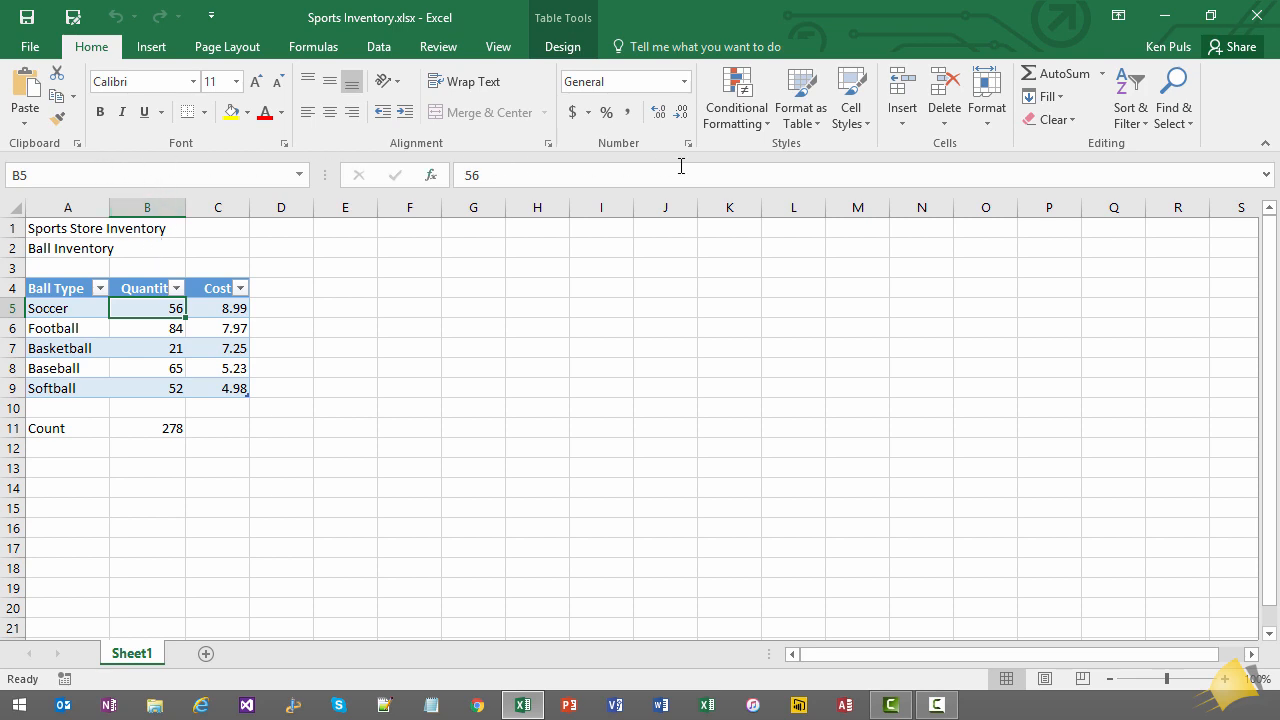
pyautogui.moveTo(470, 47)
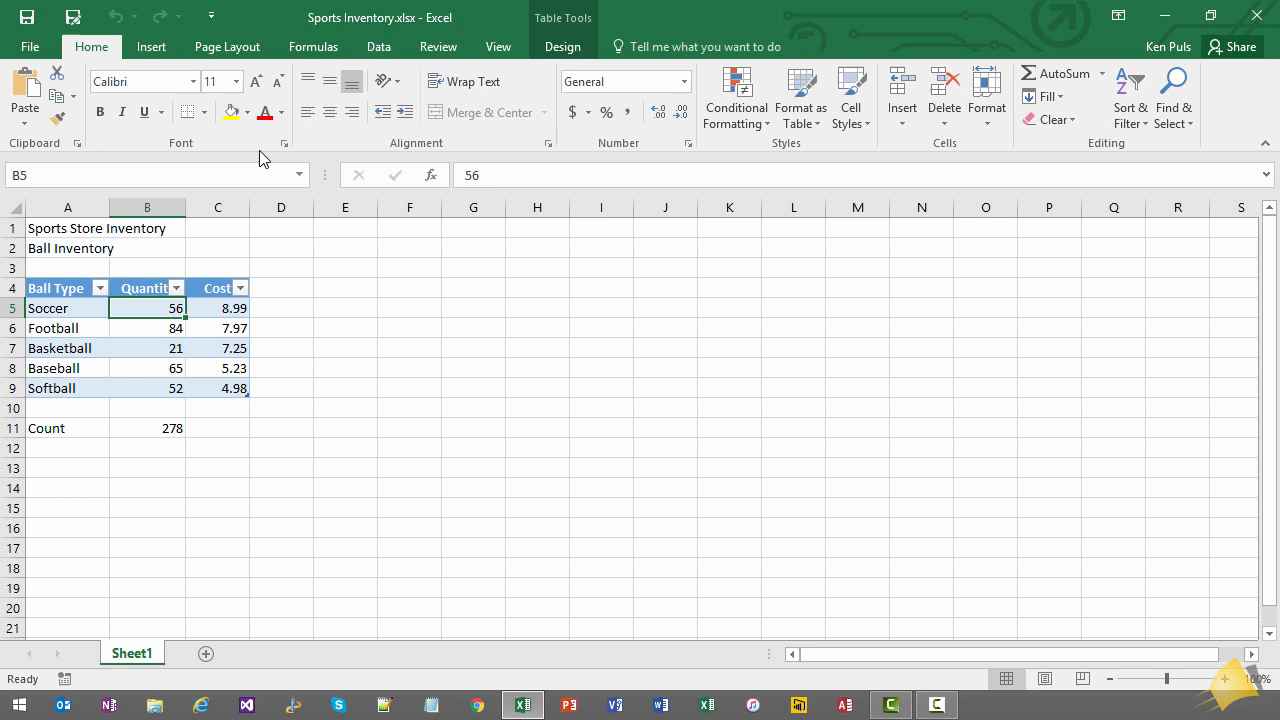
pyautogui.moveTo(258, 170)
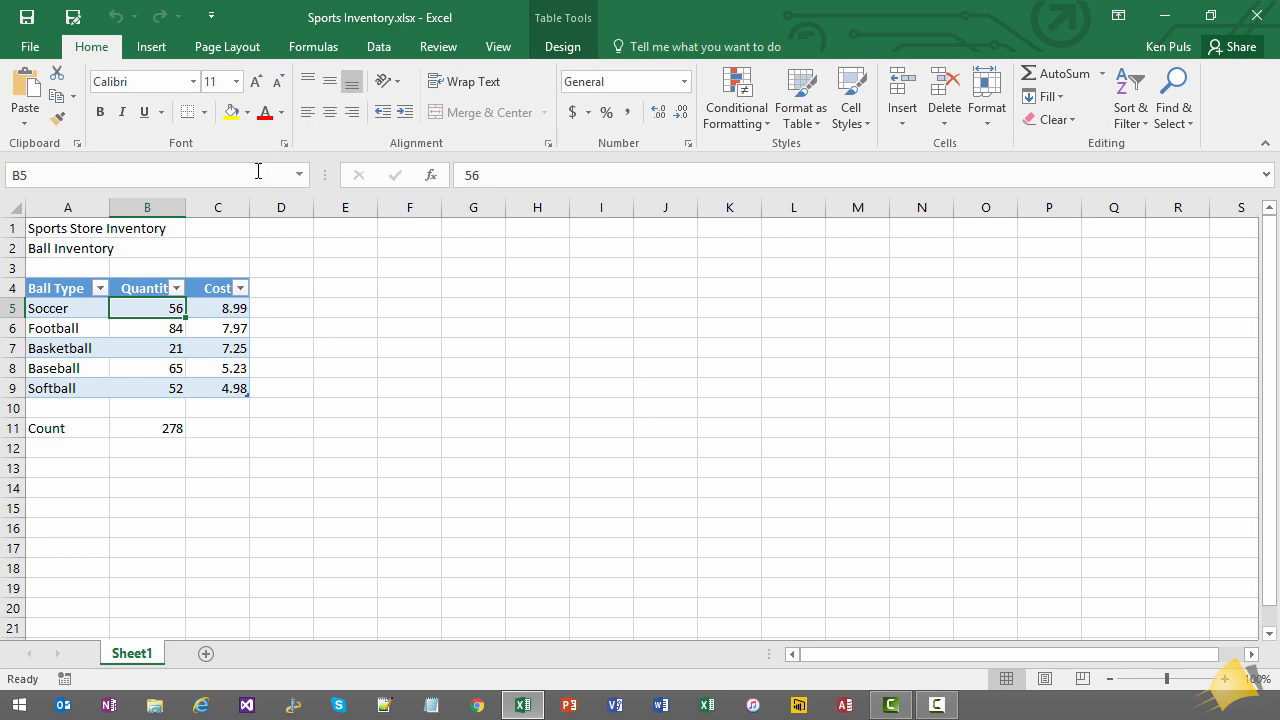
pyautogui.moveTo(227, 47)
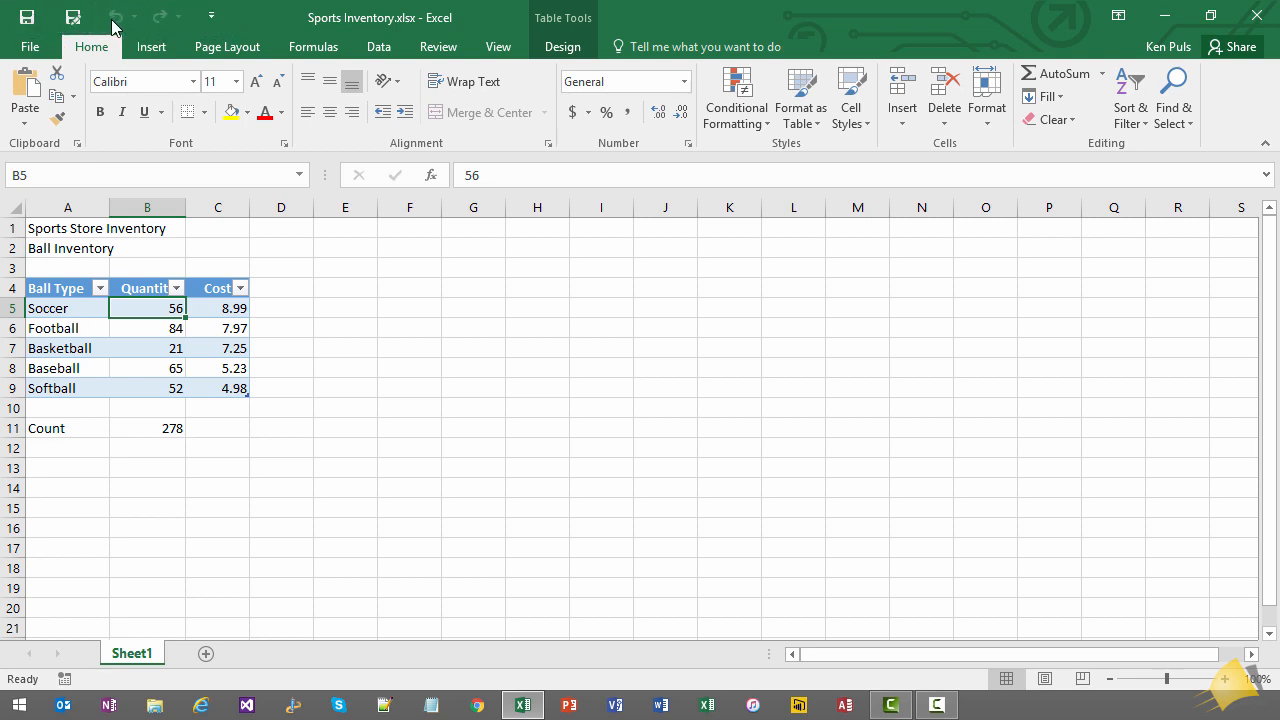
pyautogui.moveTo(116, 17)
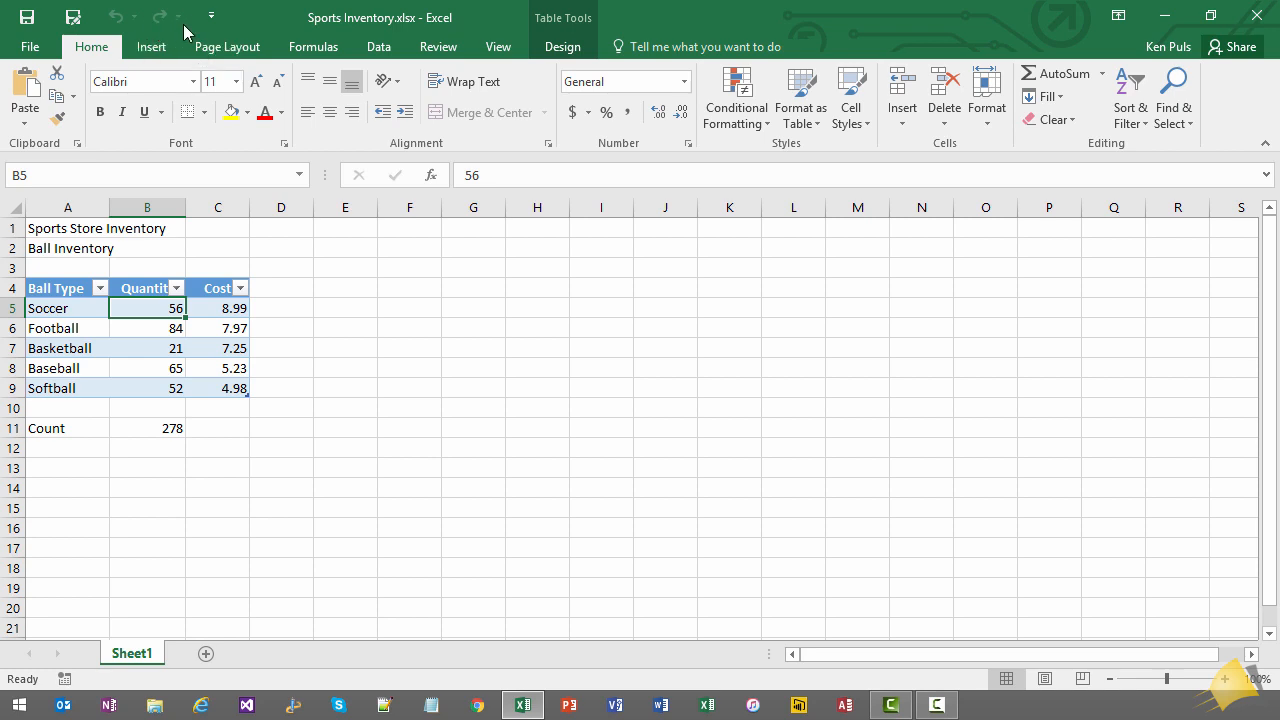
pyautogui.moveTo(211, 15)
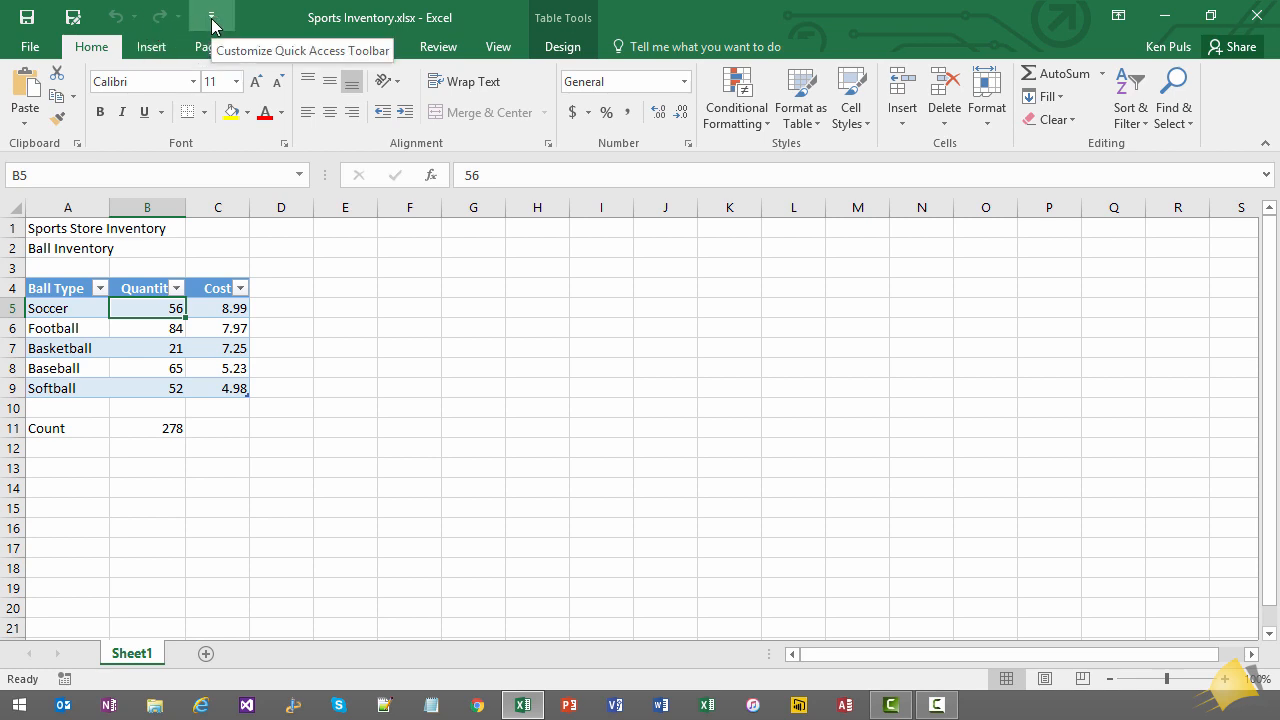
# Add Print Preview and Print to the Quick Access Toolbar, preview the page, and return
pyautogui.click(211, 15)
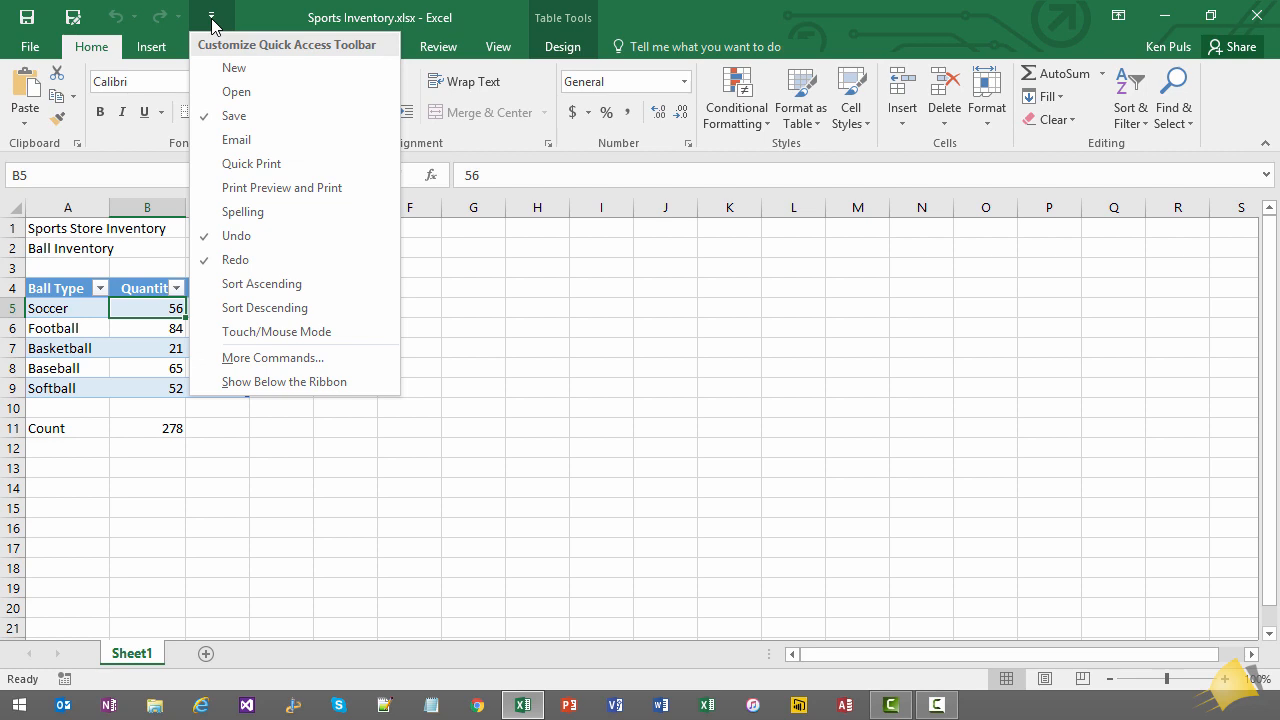
pyautogui.moveTo(282, 188)
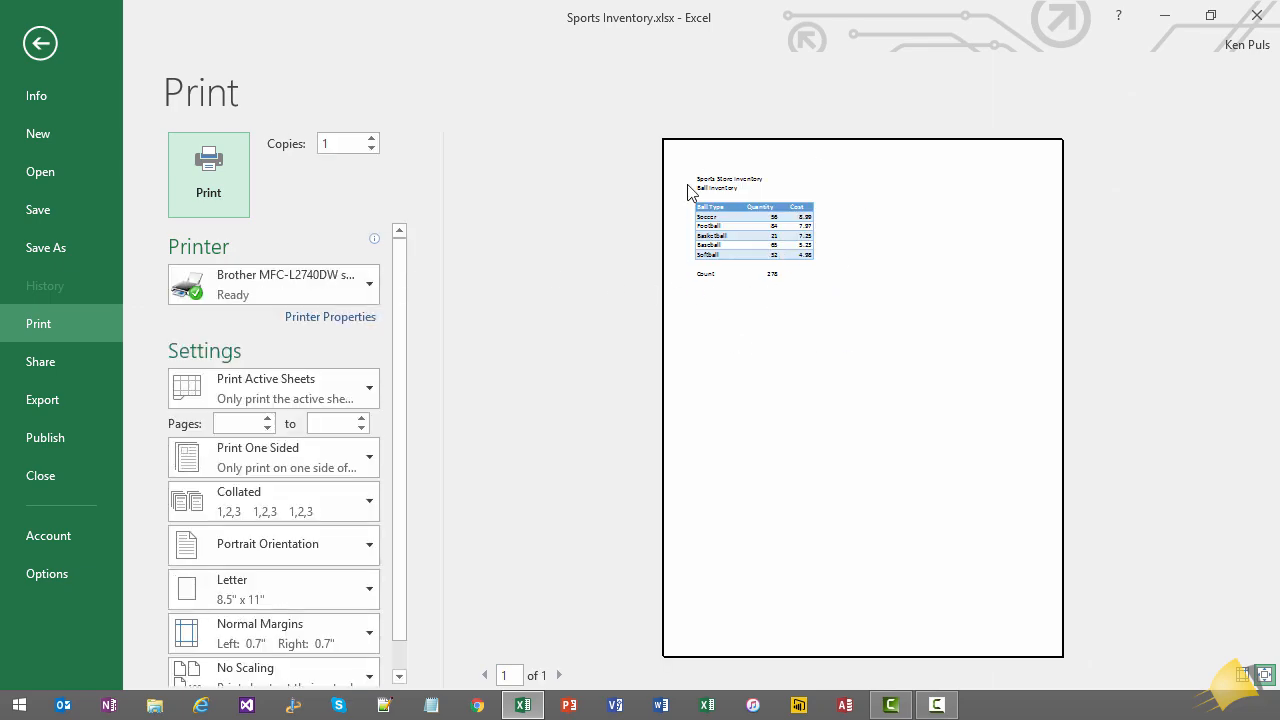
pyautogui.click(40, 43)
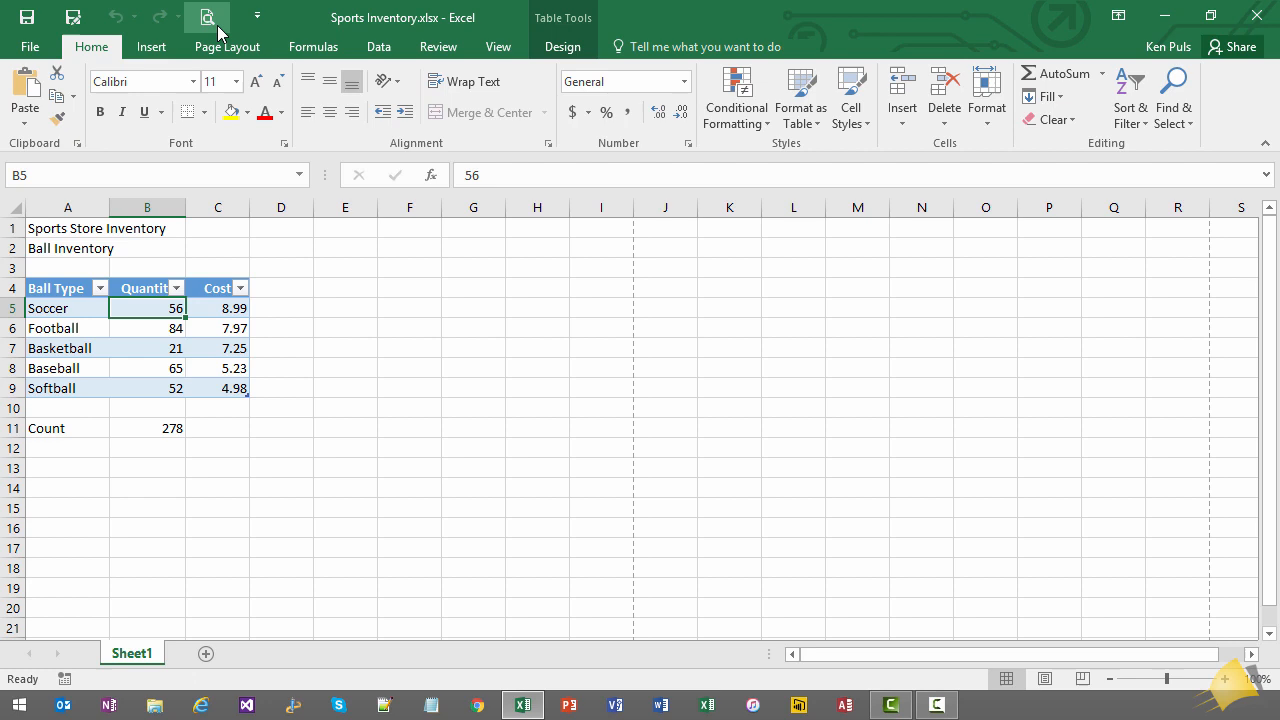
# Add Open and Quick Print to the Quick Access Toolbar and reopen its customization list
pyautogui.click(257, 16)
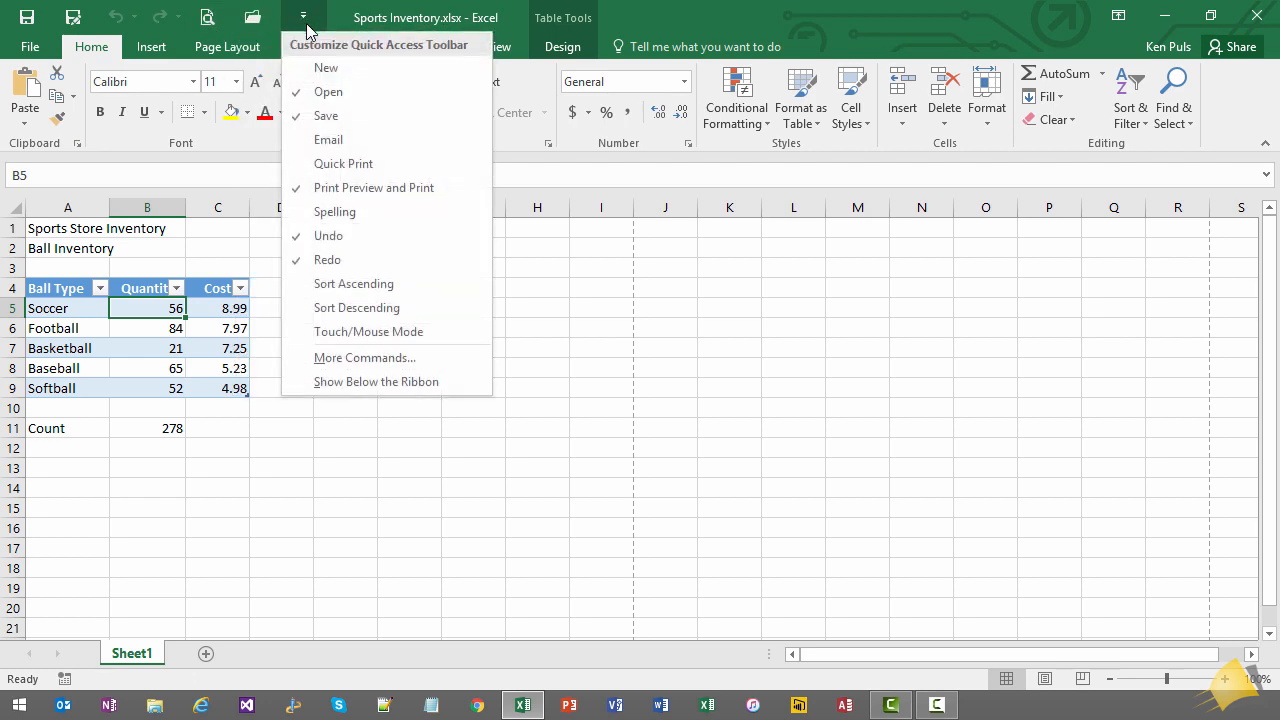
pyautogui.click(300, 17)
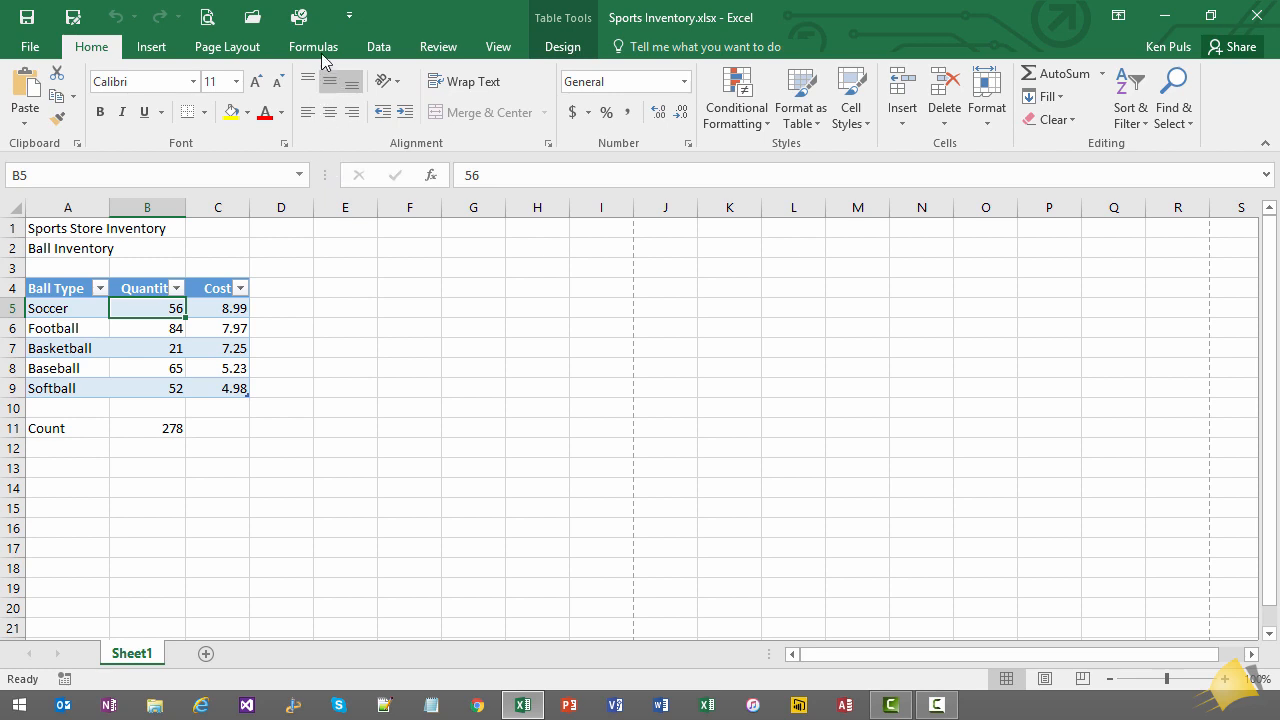
pyautogui.moveTo(298, 17)
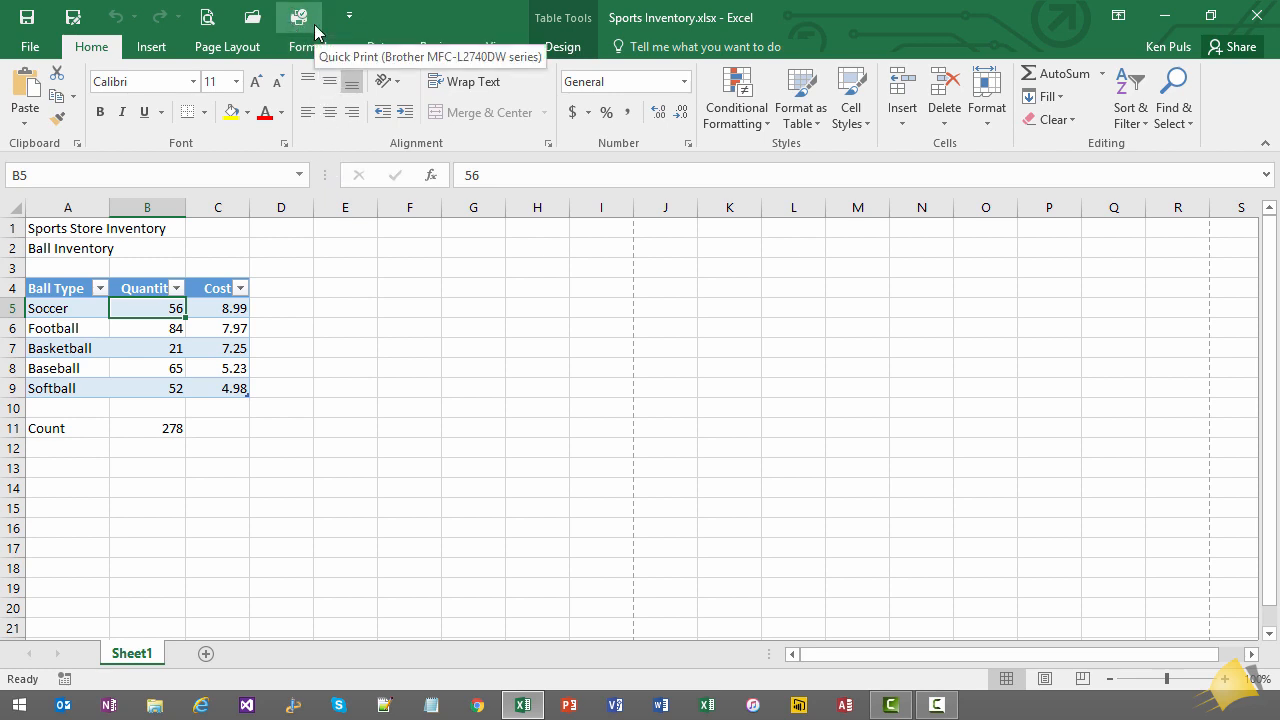
pyautogui.moveTo(349, 16)
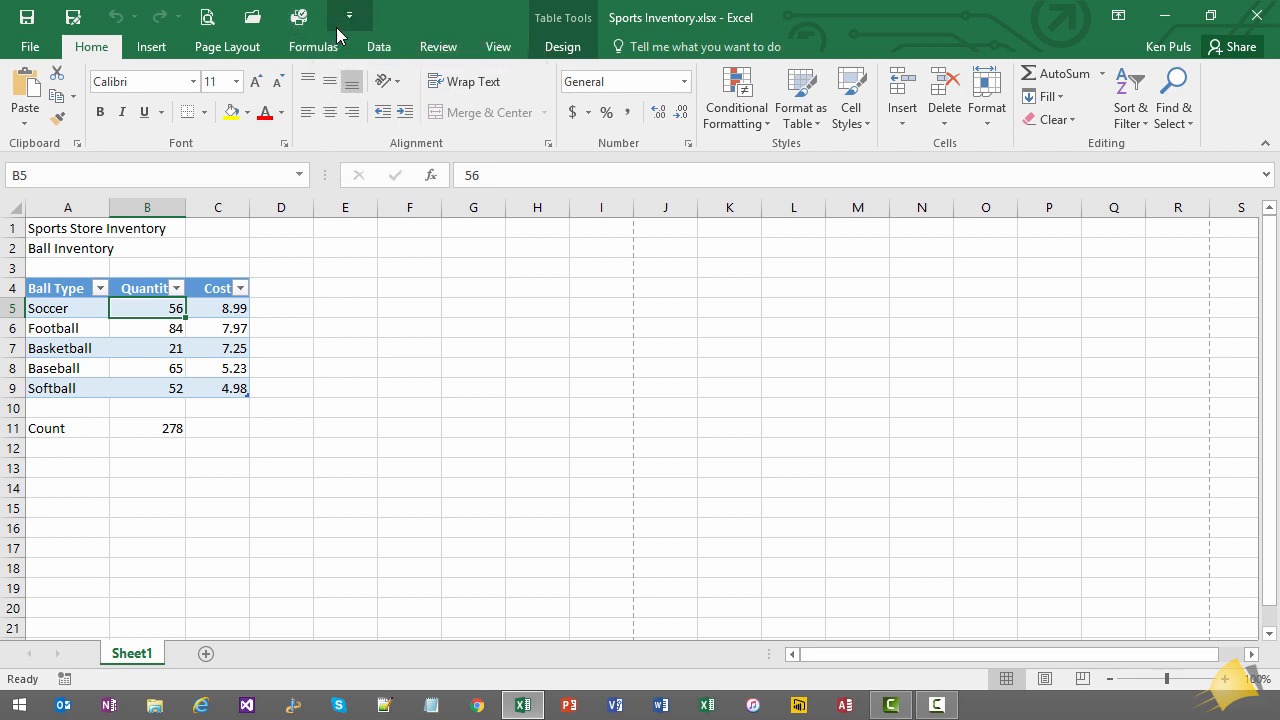
pyautogui.click(349, 17)
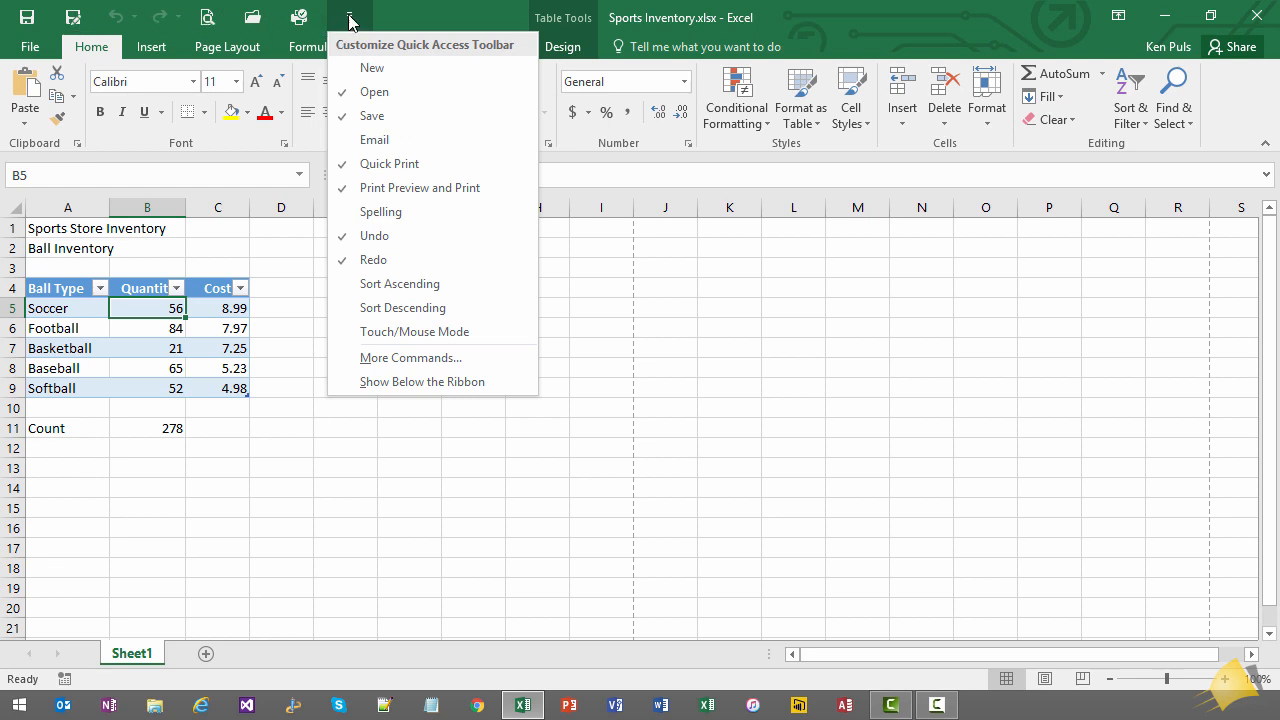
pyautogui.moveTo(435, 20)
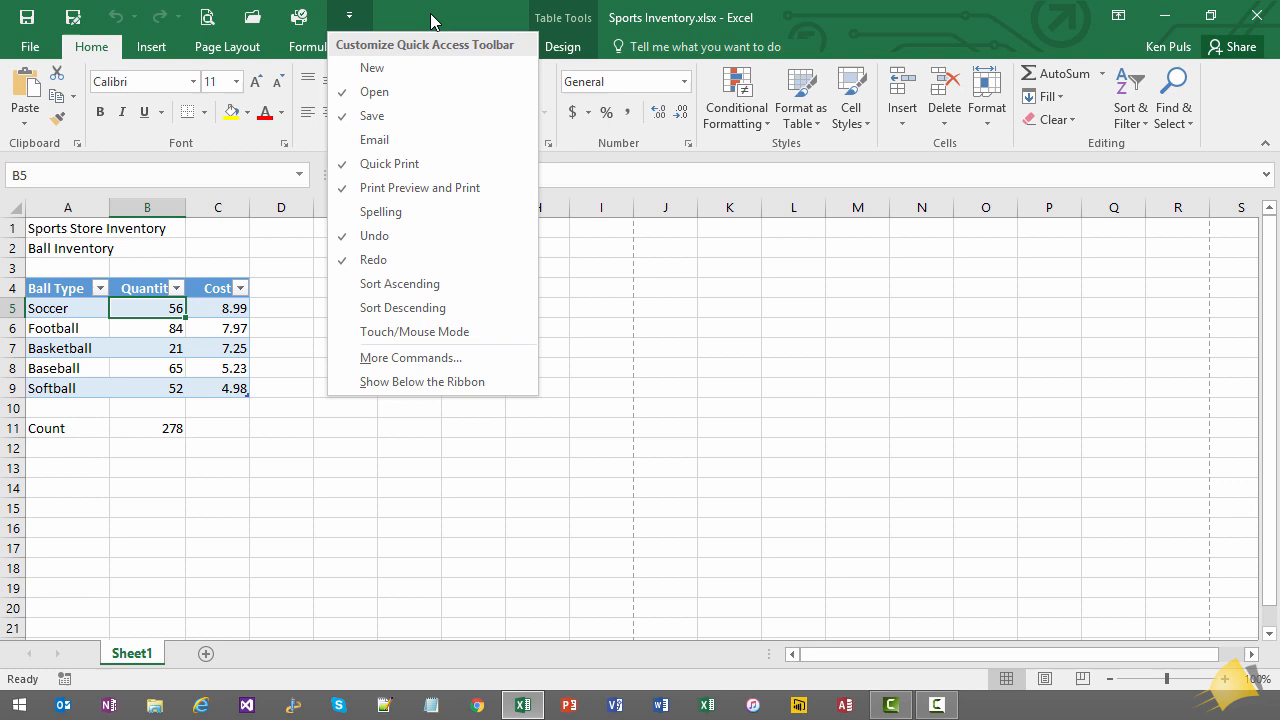
pyautogui.moveTo(471, 358)
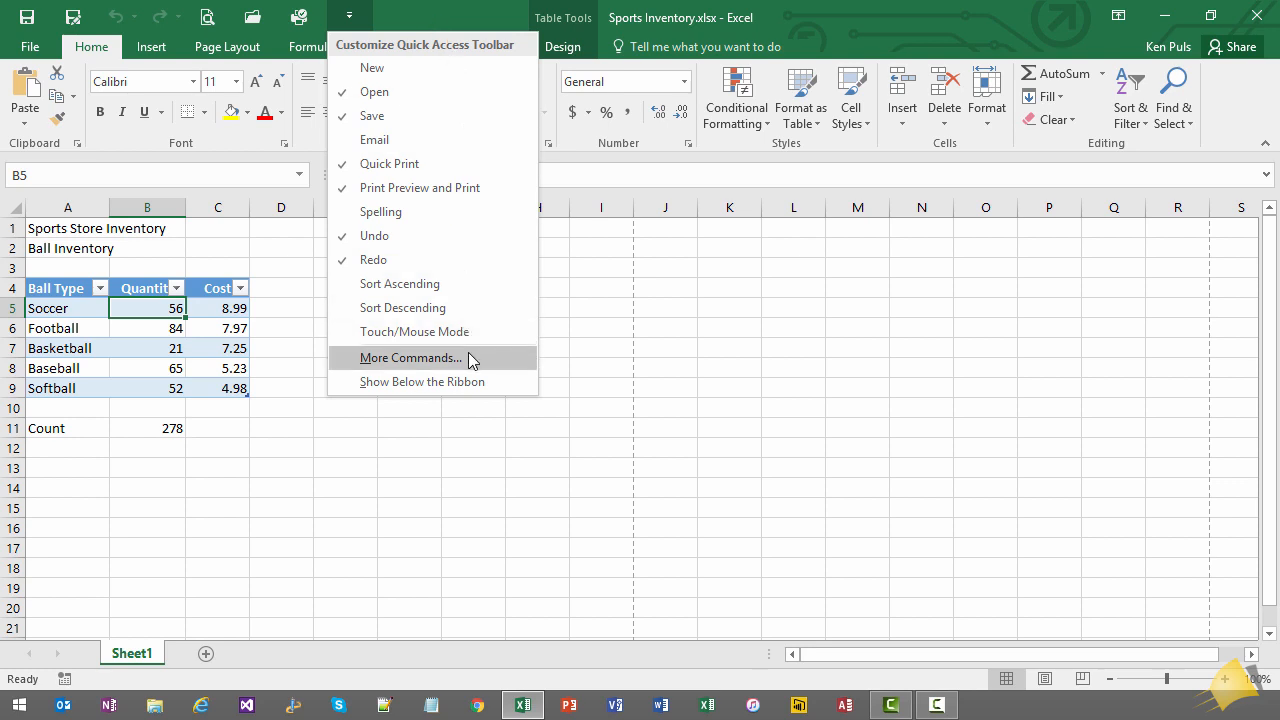
pyautogui.moveTo(352, 360)
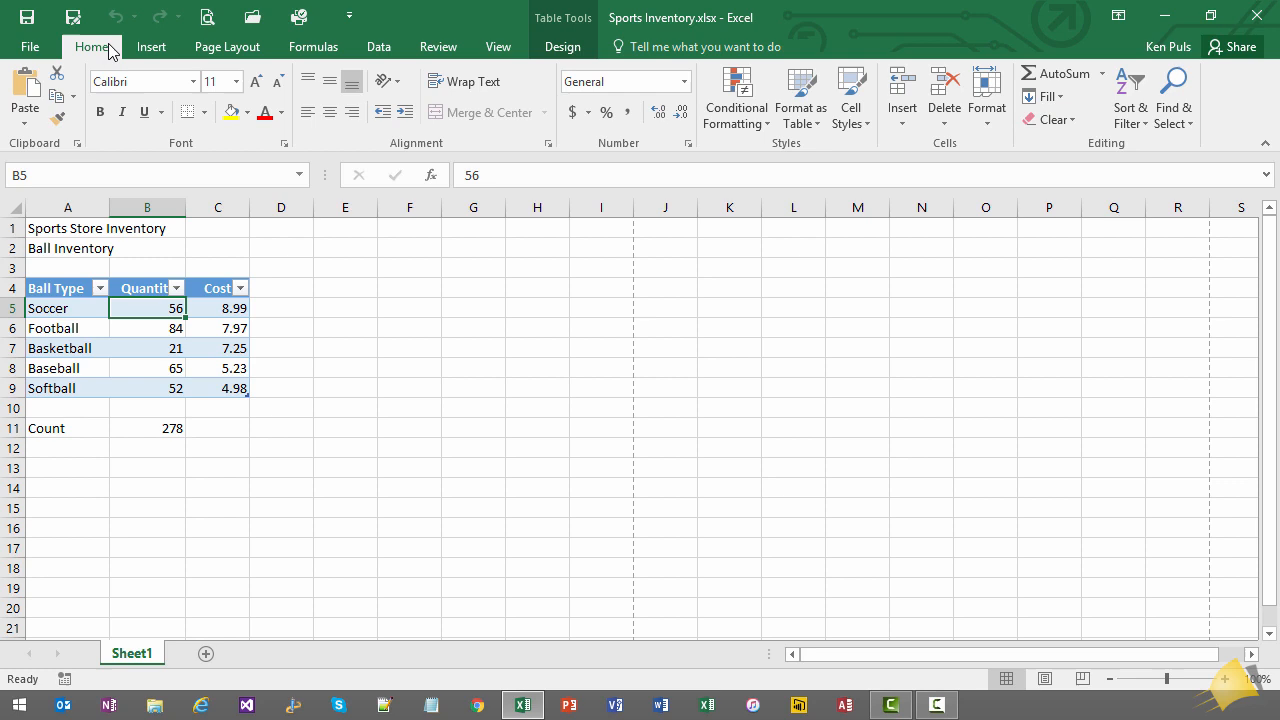
pyautogui.moveTo(151, 46)
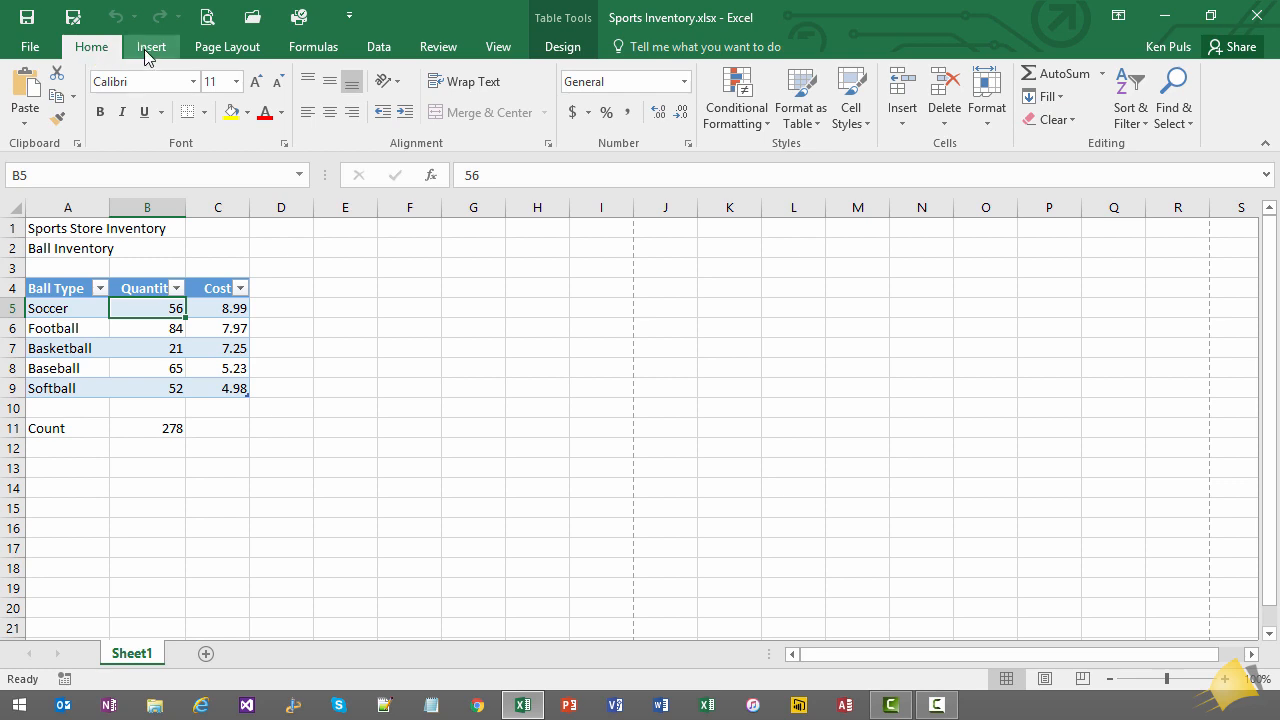
# Browse the Page Layout, Formulas and Review ribbon tabs, ending on the View tab
pyautogui.click(227, 46)
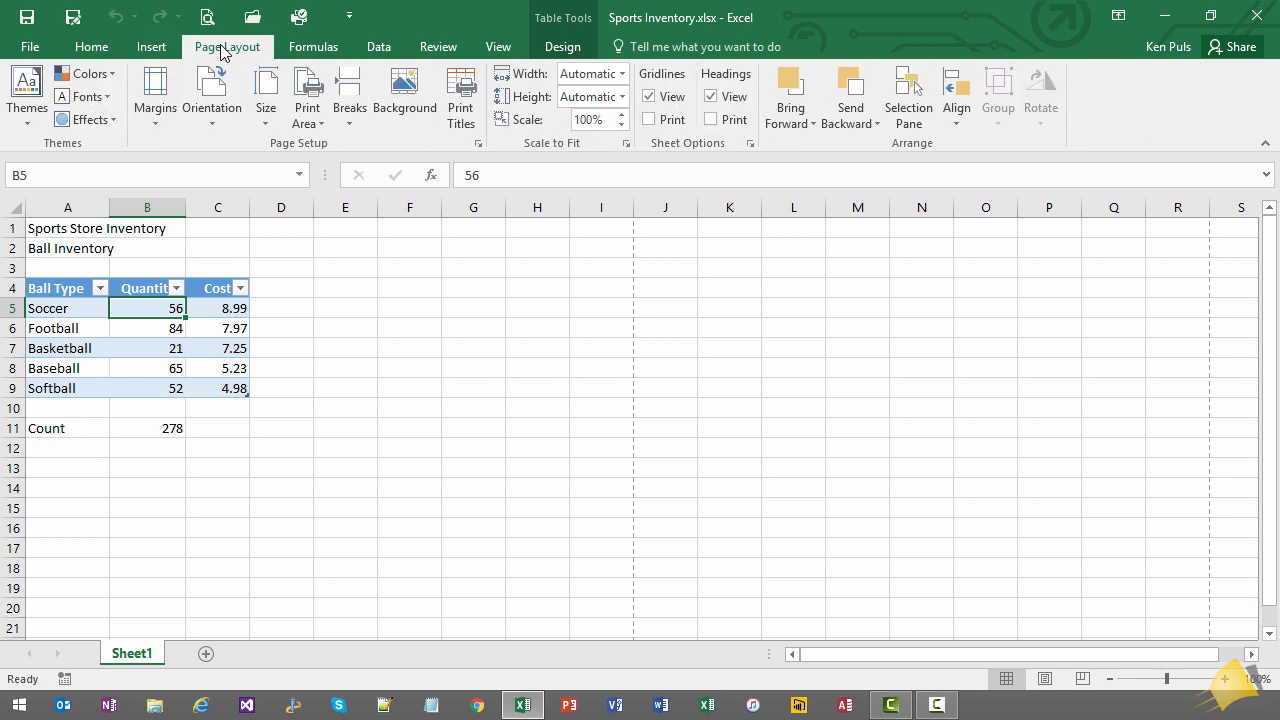
pyautogui.click(313, 46)
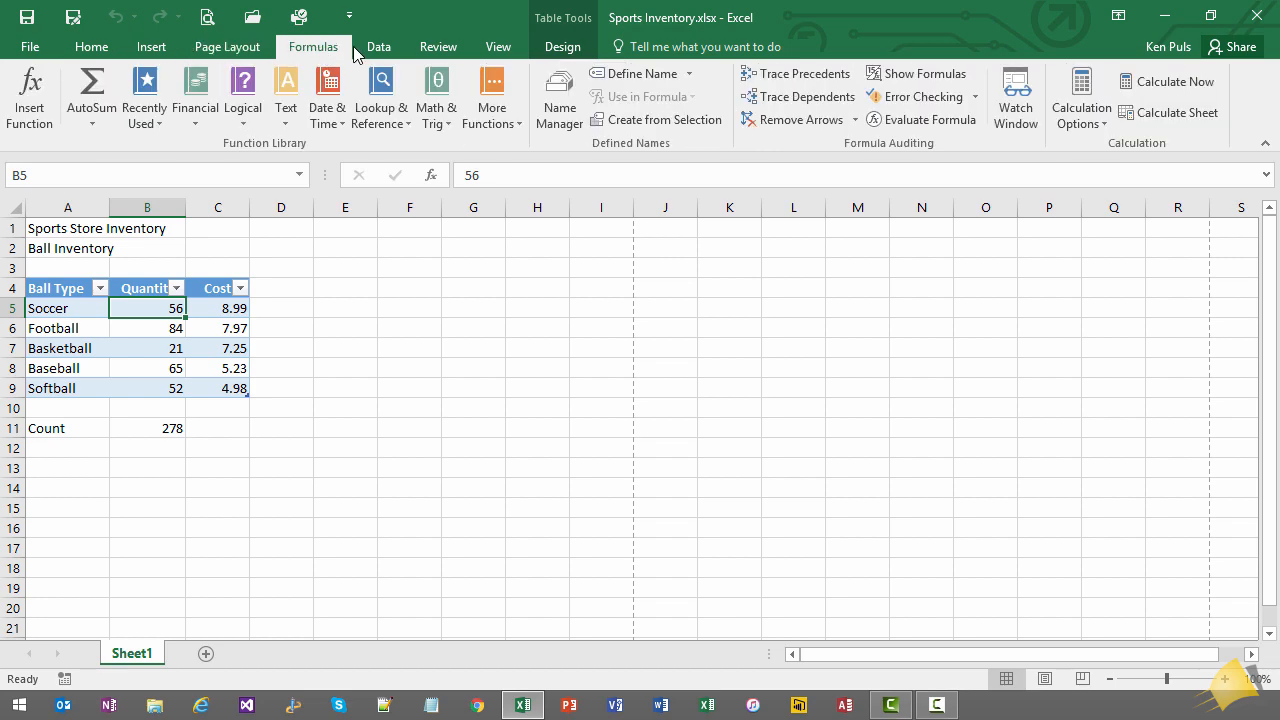
pyautogui.click(438, 46)
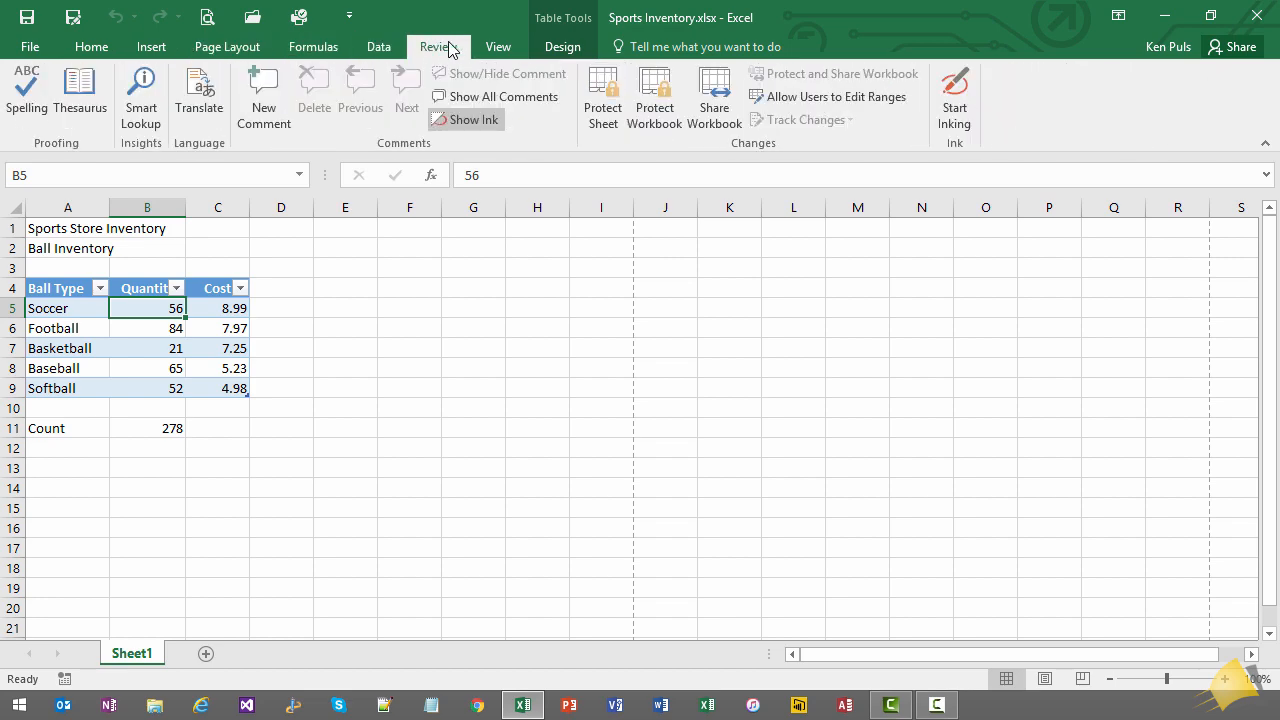
pyautogui.click(498, 46)
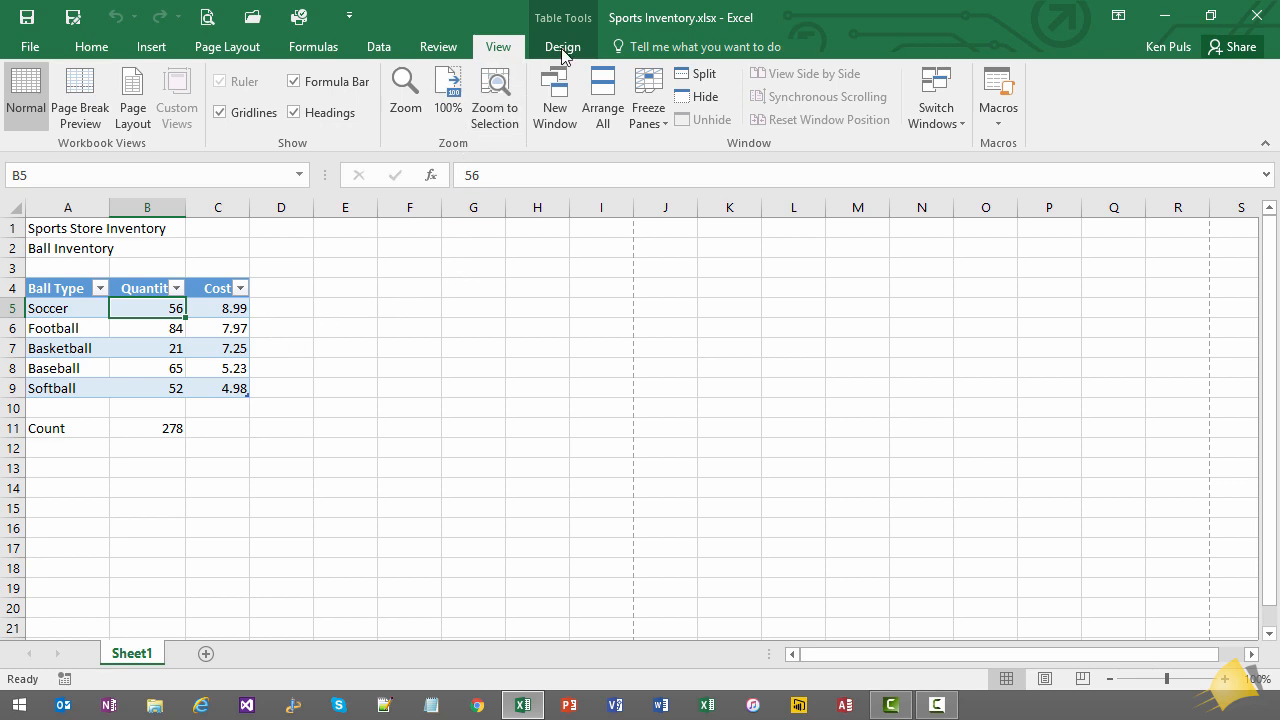
pyautogui.moveTo(565, 35)
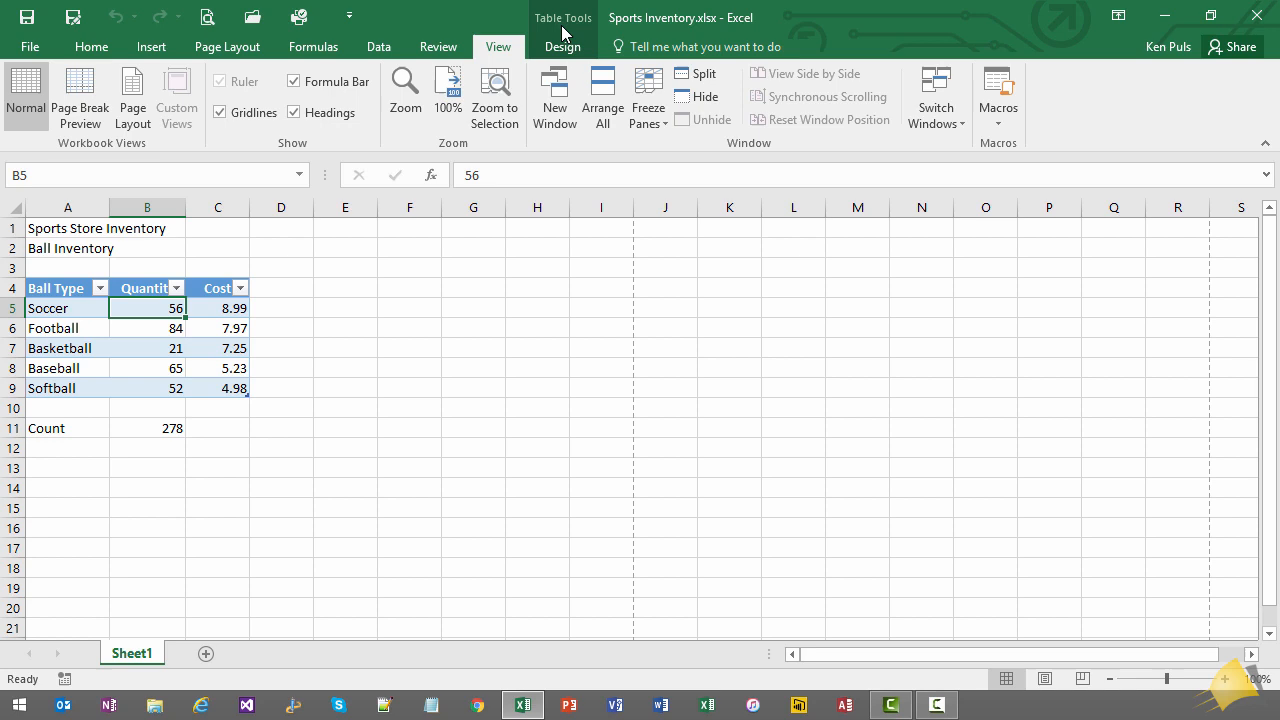
pyautogui.moveTo(140, 308)
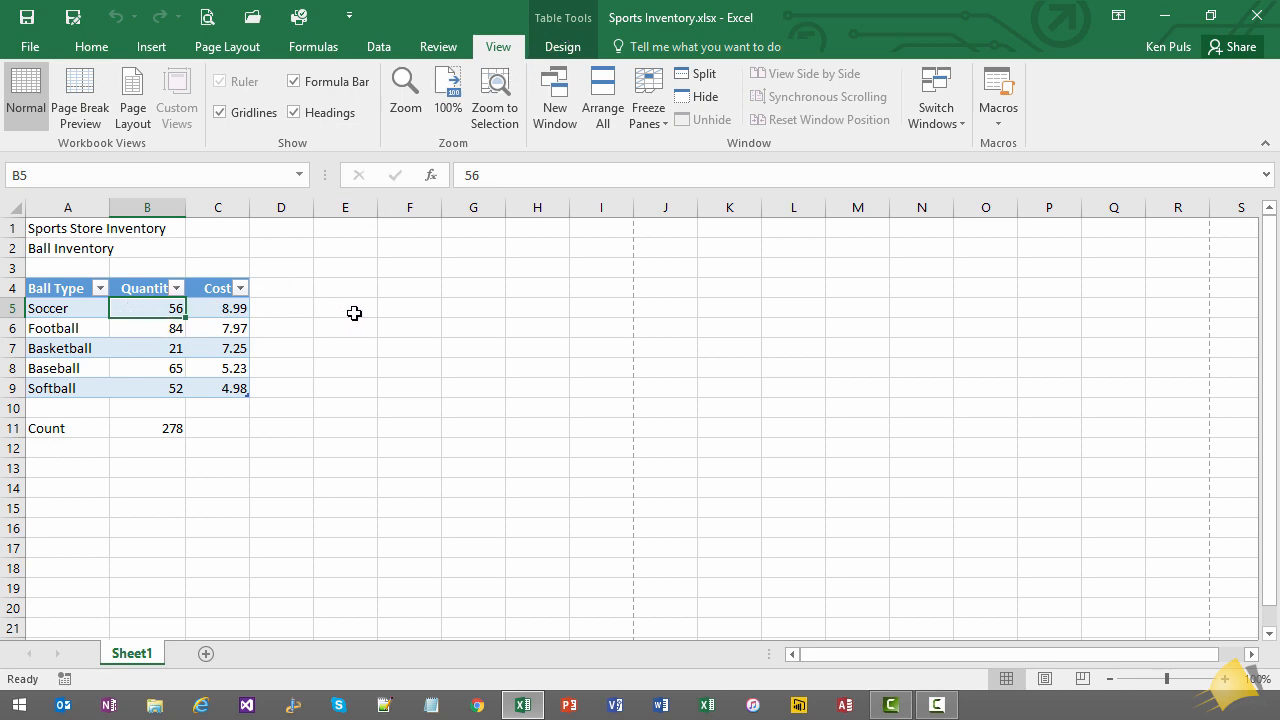
# Reselect cell B5 in Table1 after leaving it at E5, and show Table Design options
pyautogui.click(345, 308)
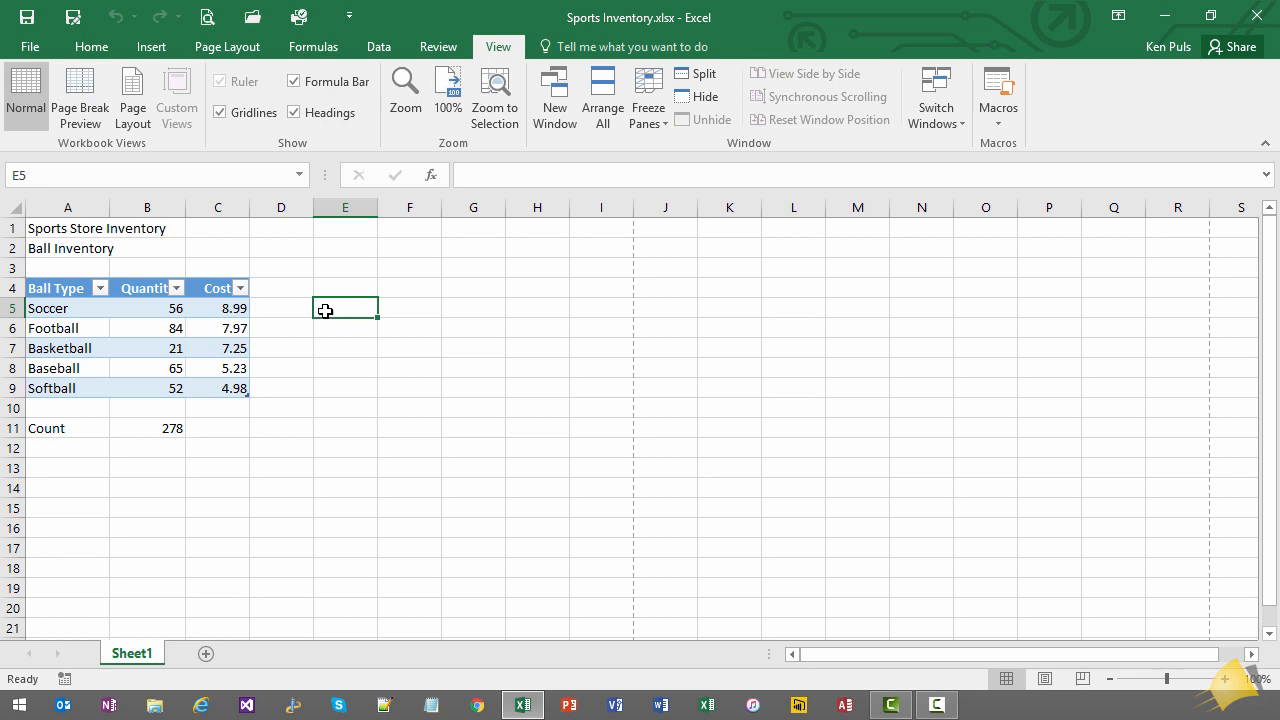
pyautogui.click(147, 308)
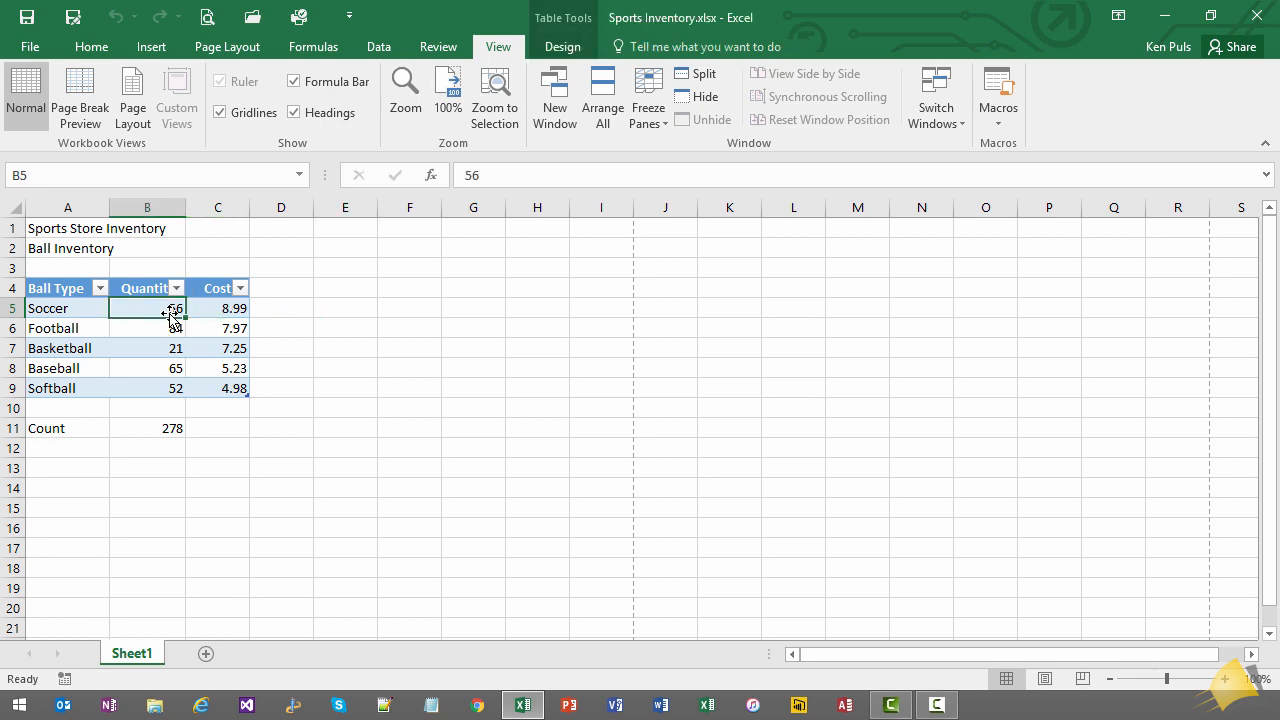
pyautogui.click(562, 46)
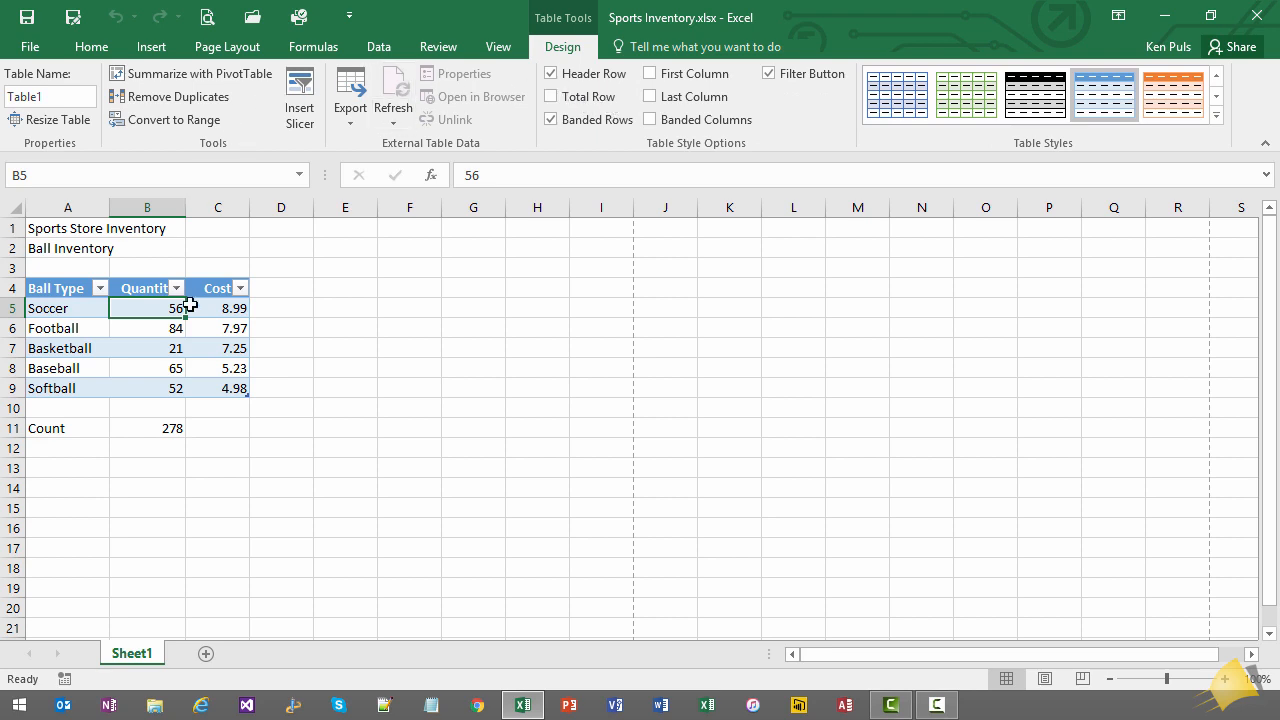
pyautogui.moveTo(197, 365)
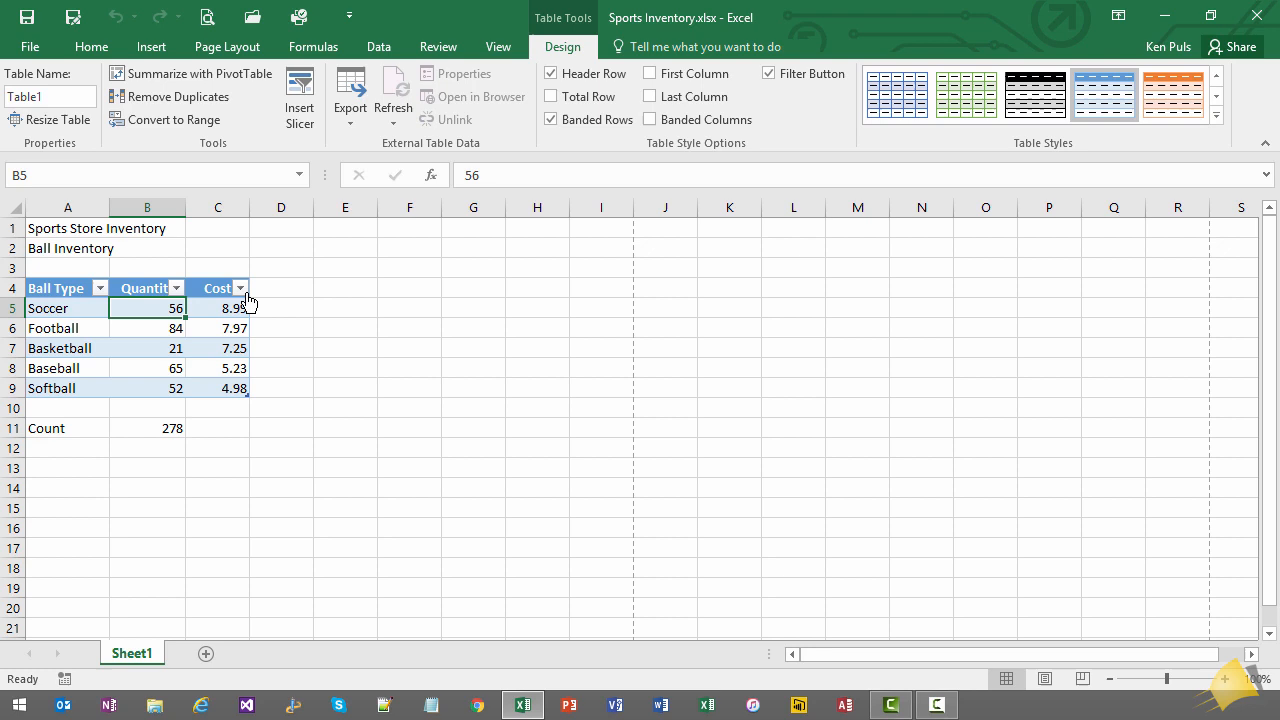
pyautogui.moveTo(91, 46)
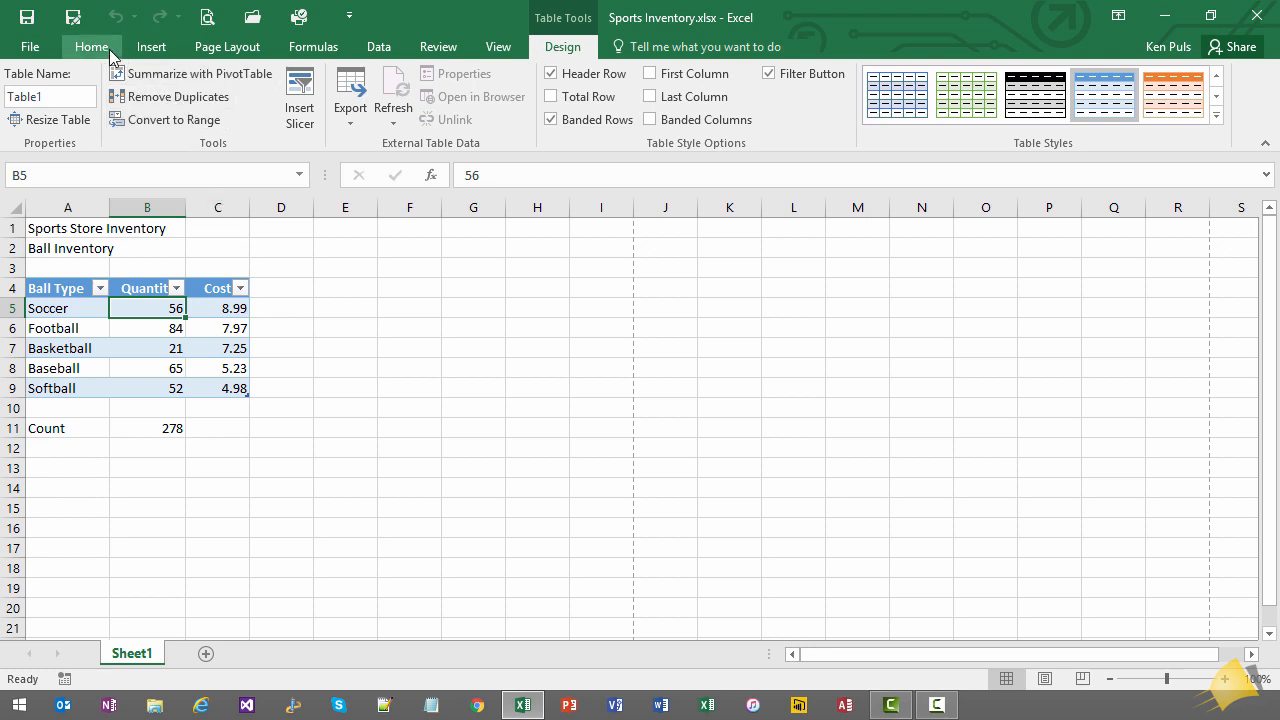
pyautogui.click(90, 46)
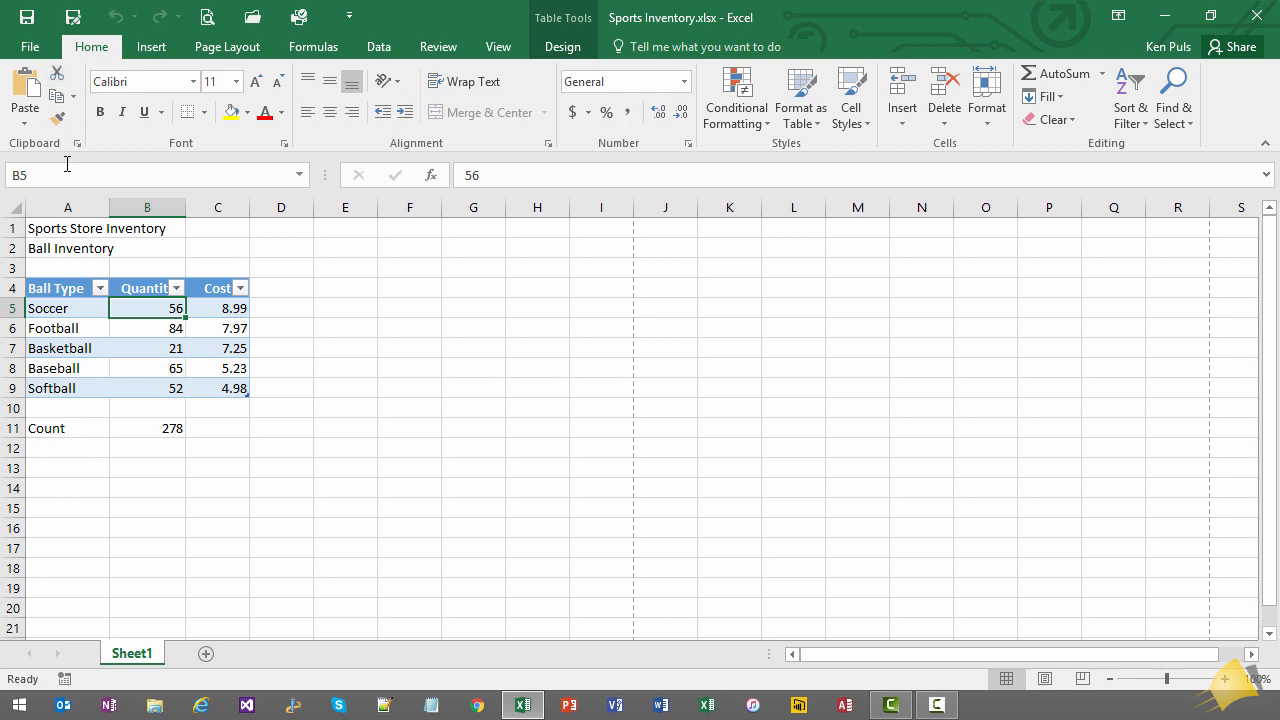
pyautogui.moveTo(120, 156)
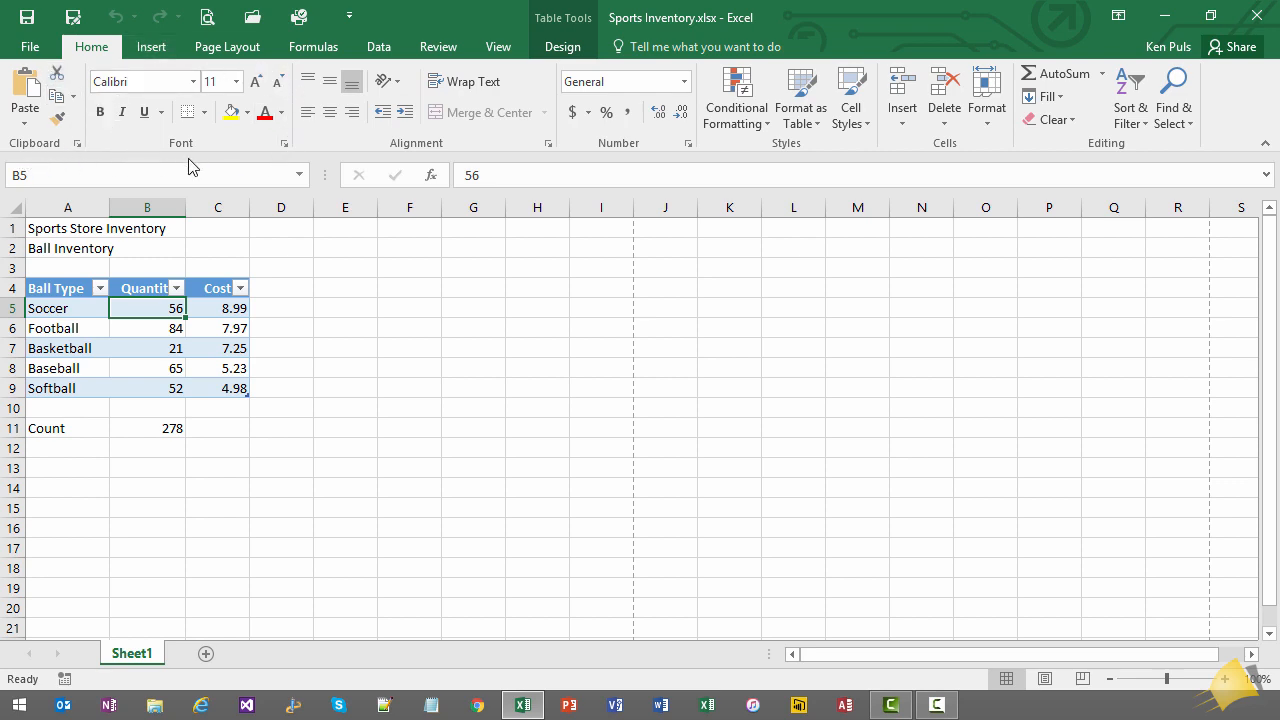
pyautogui.moveTo(650, 162)
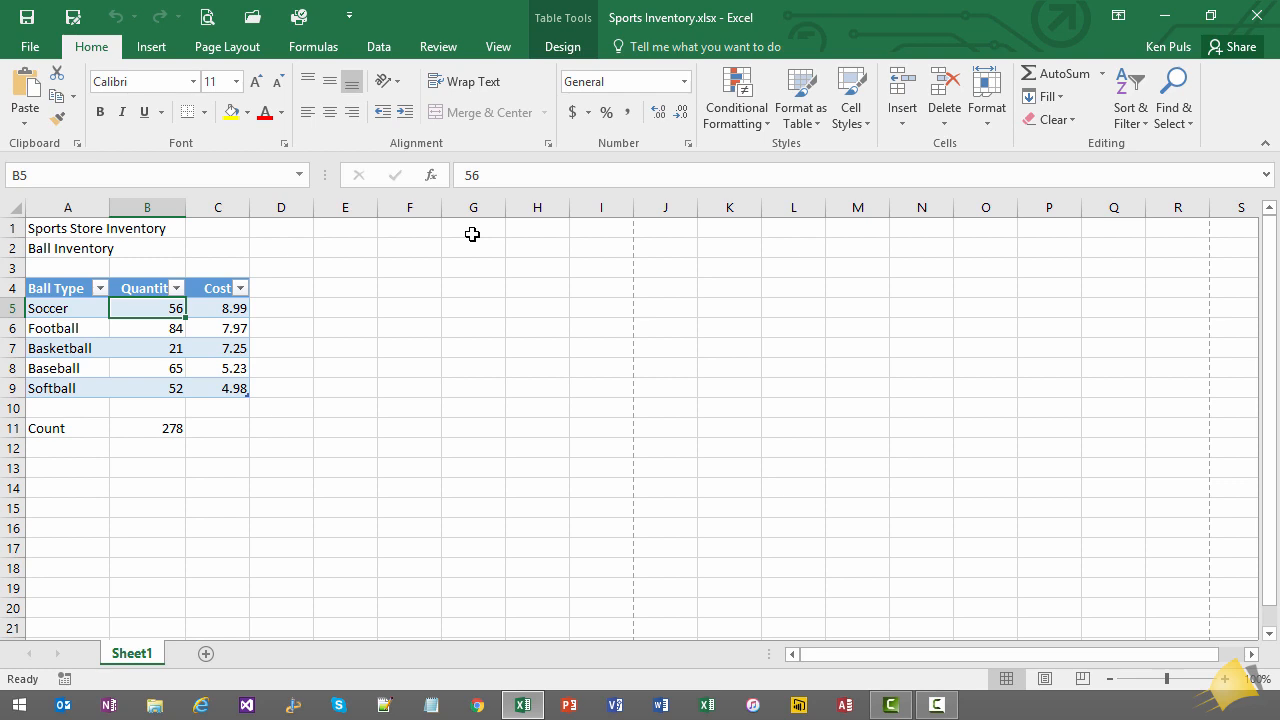
pyautogui.moveTo(557, 167)
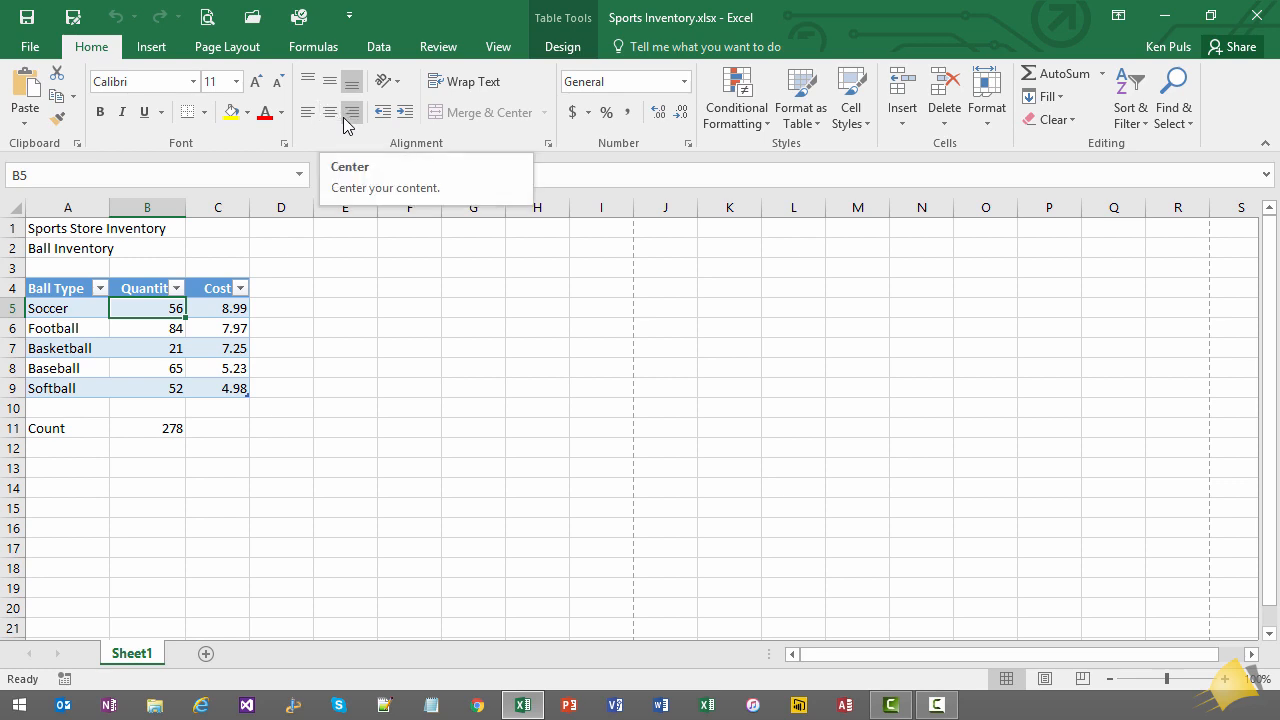
pyautogui.moveTo(378, 112)
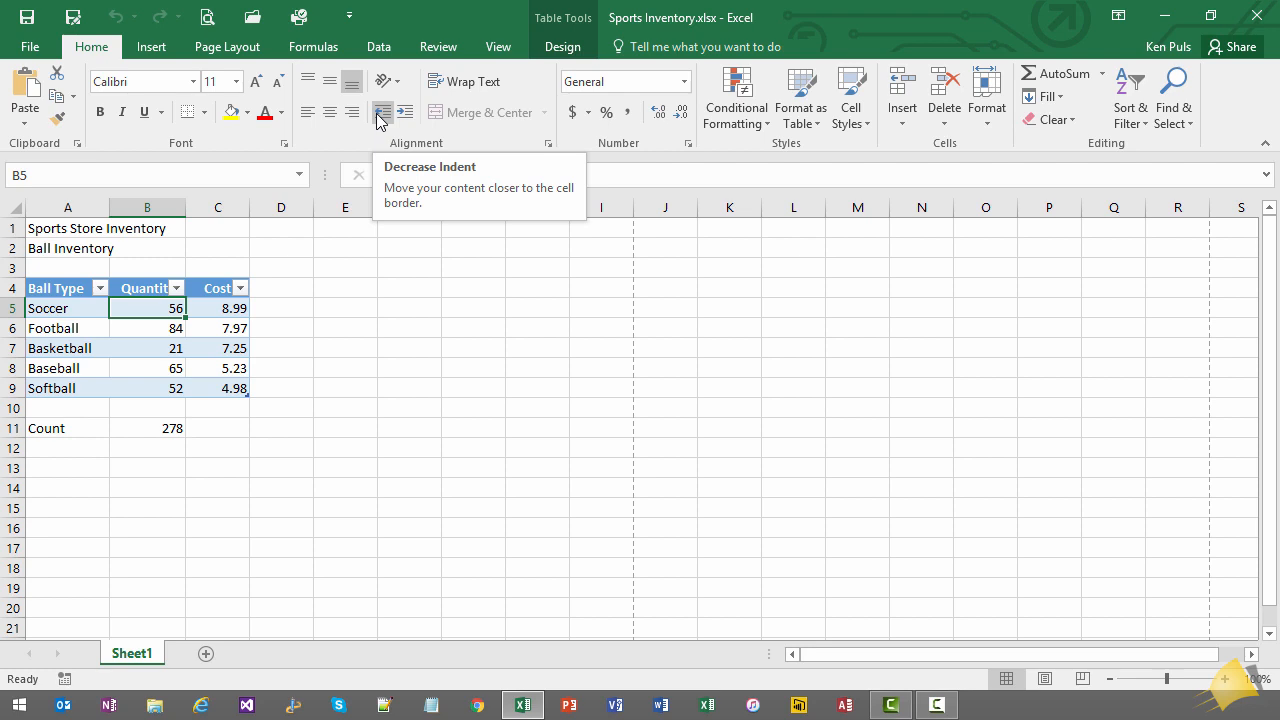
pyautogui.moveTo(537, 151)
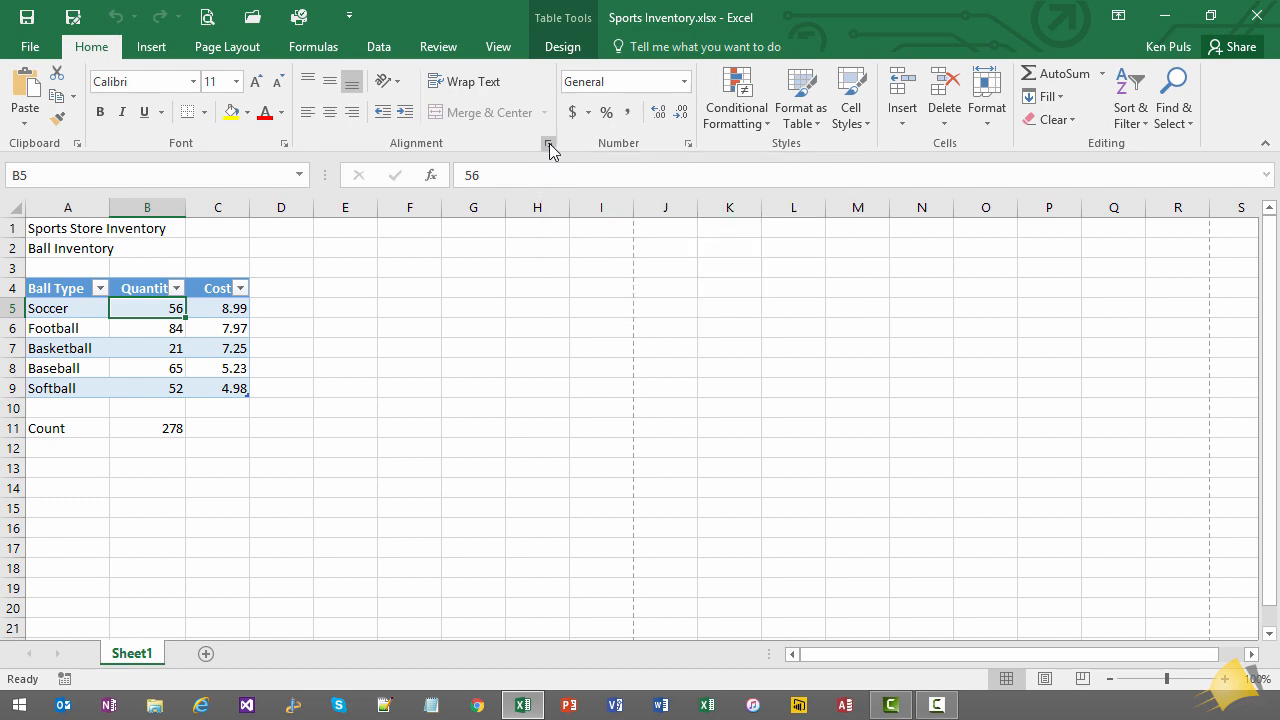
pyautogui.click(548, 142)
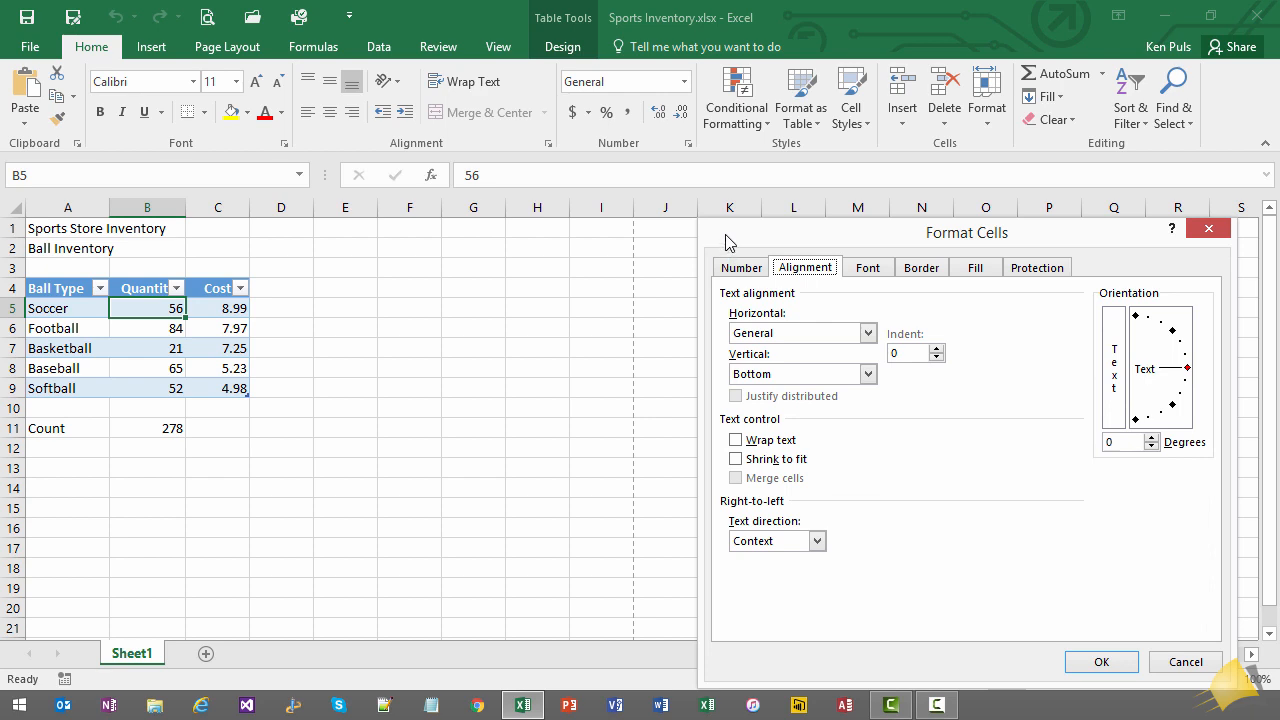
pyautogui.moveTo(967, 232); pyautogui.dragTo(798, 129)
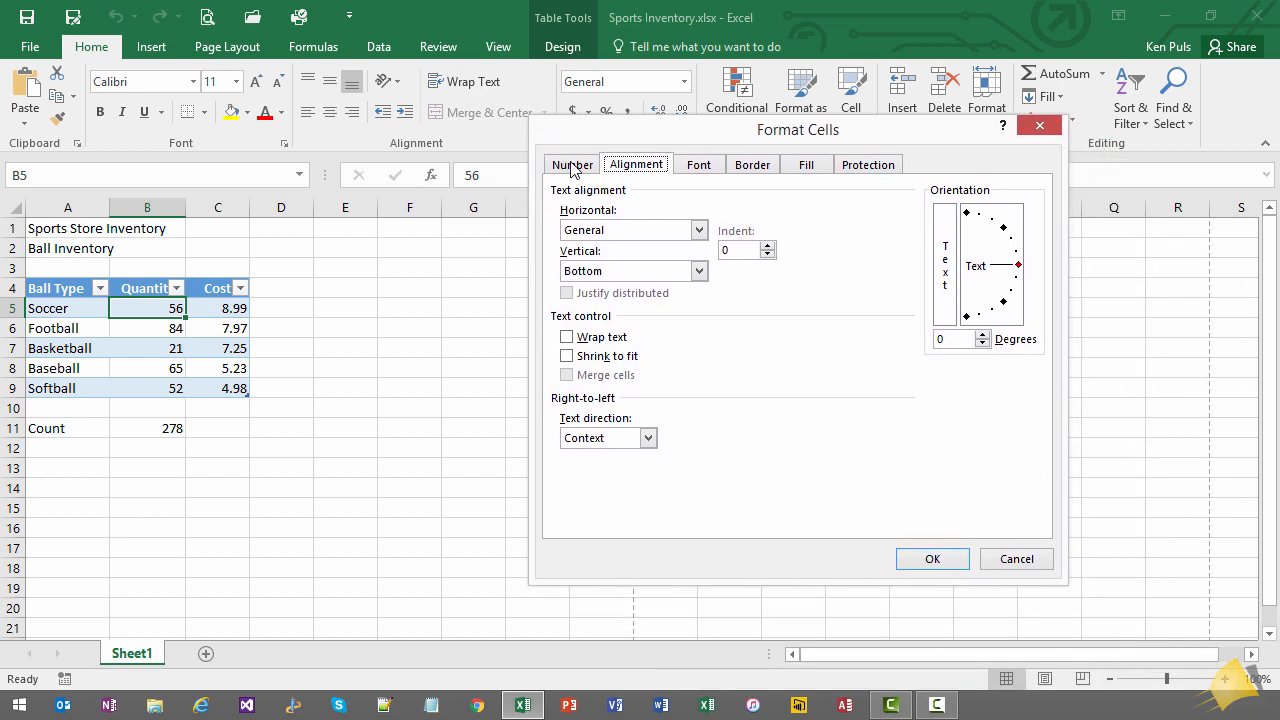
pyautogui.moveTo(836, 200)
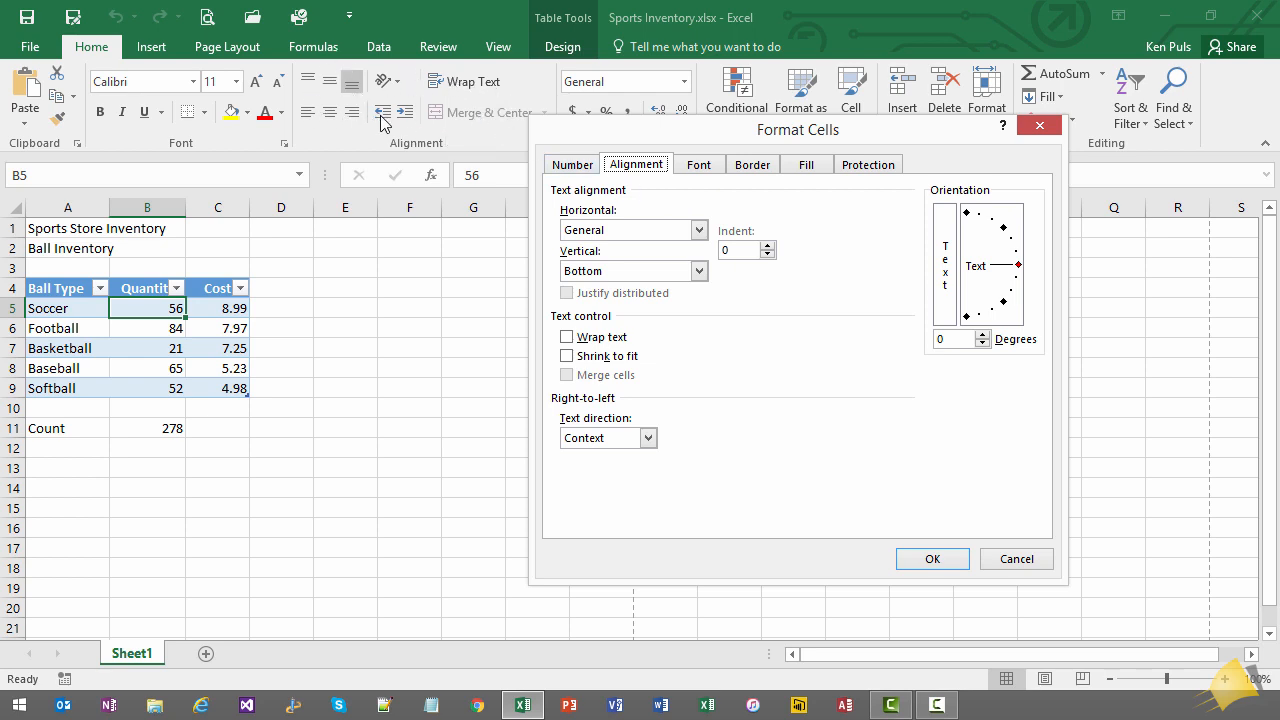
pyautogui.moveTo(1015, 558)
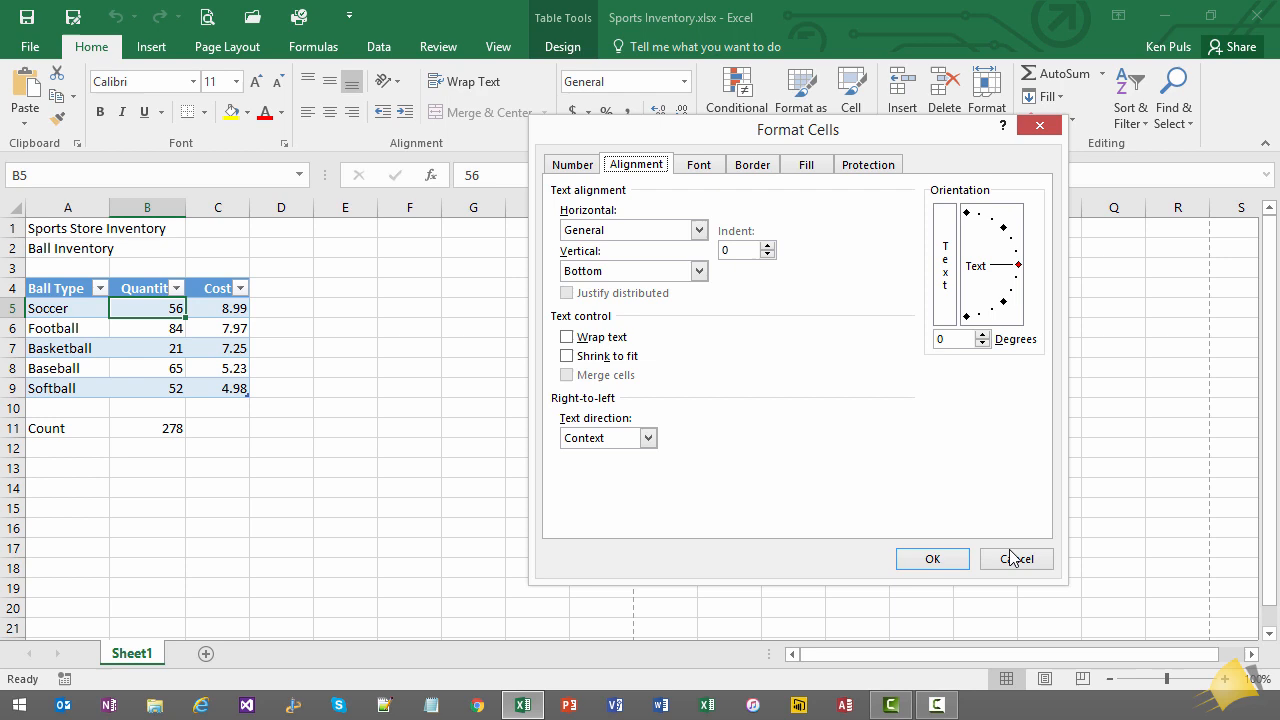
pyautogui.click(1016, 558)
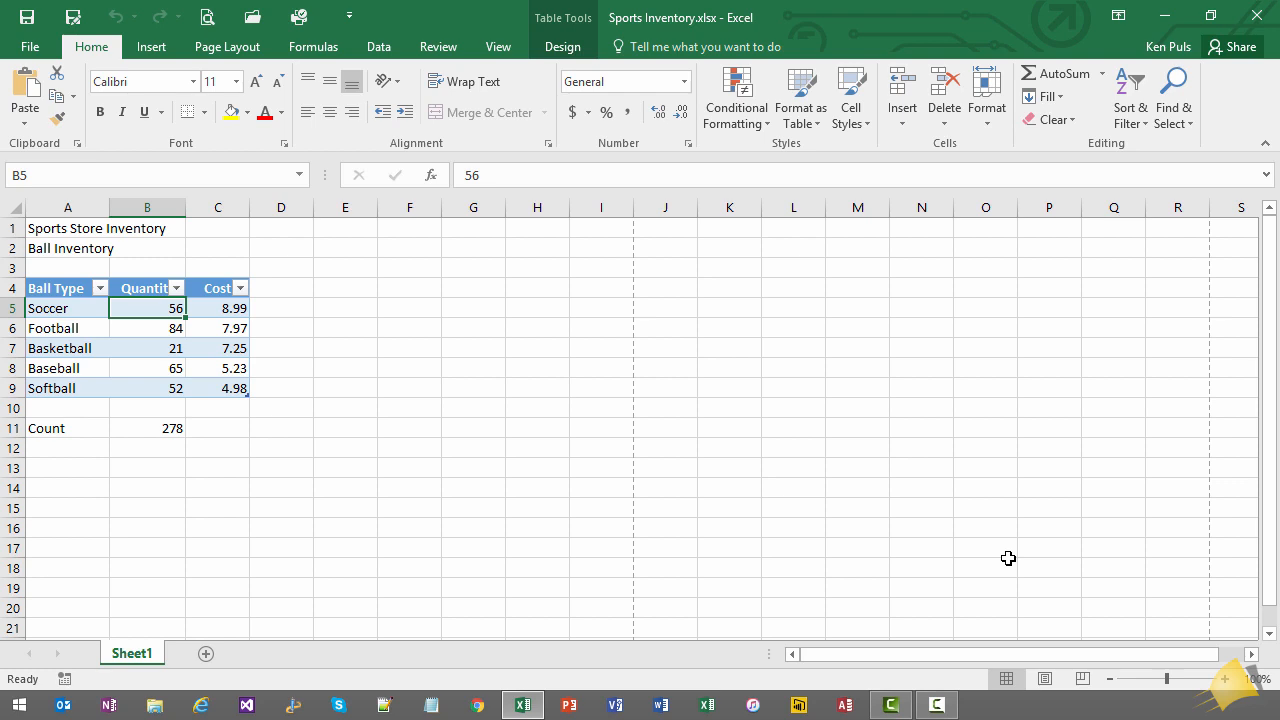
pyautogui.moveTo(795, 348)
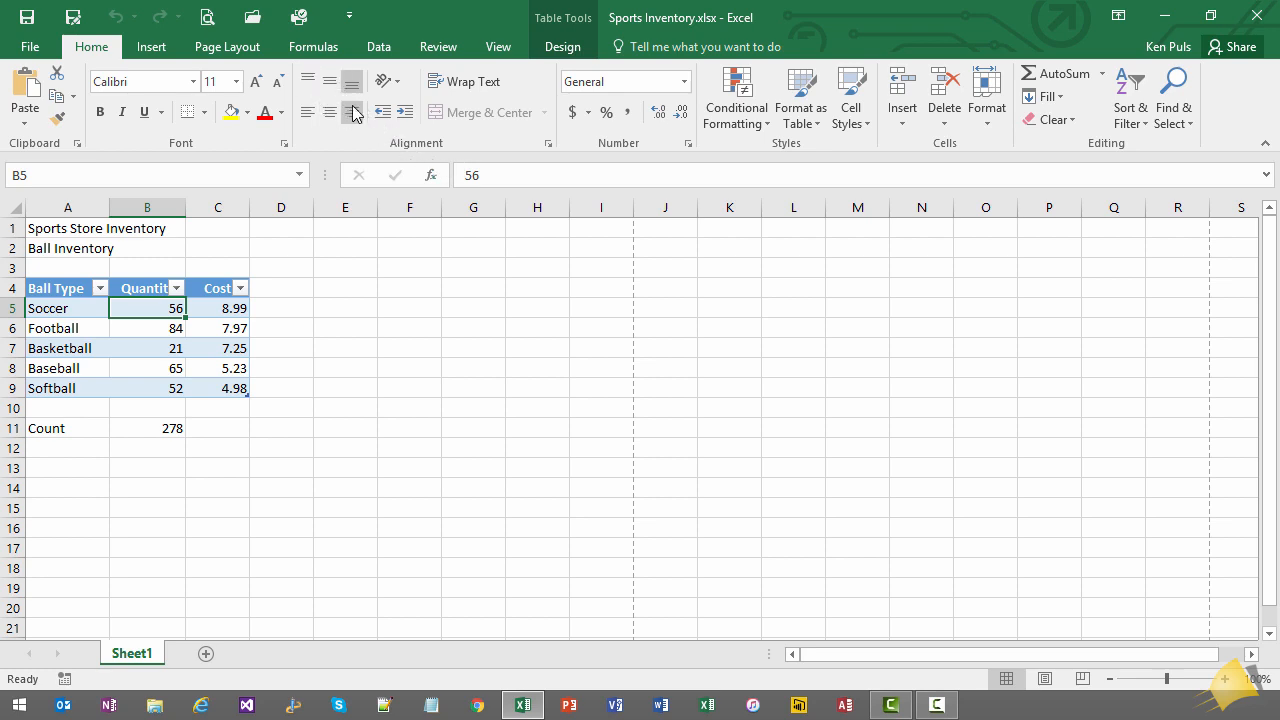
pyautogui.click(194, 81)
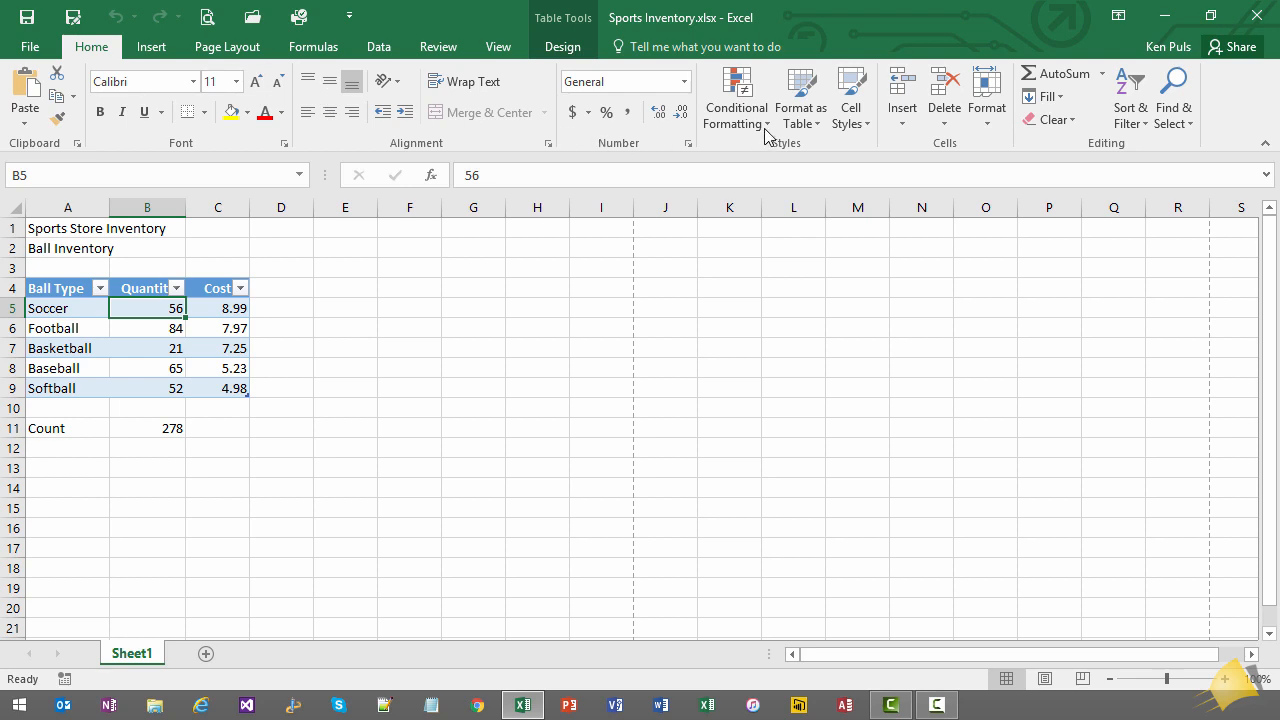
pyautogui.click(736, 97)
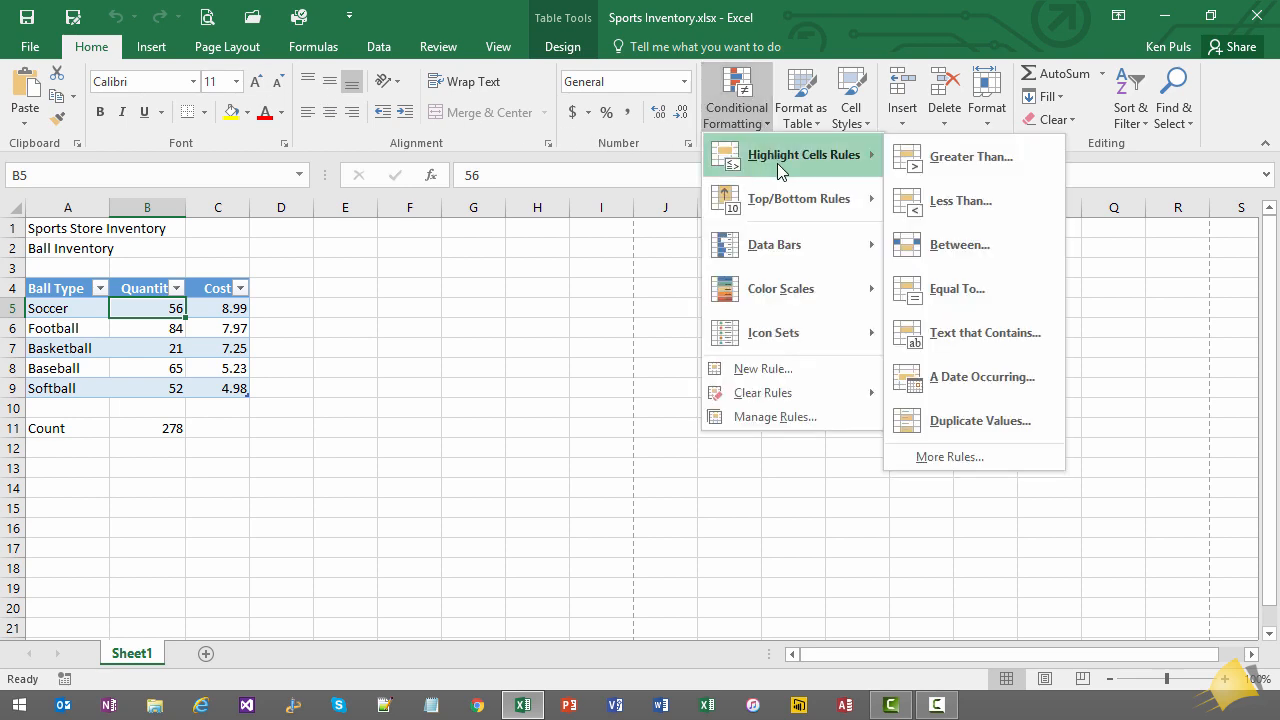
pyautogui.moveTo(795, 198)
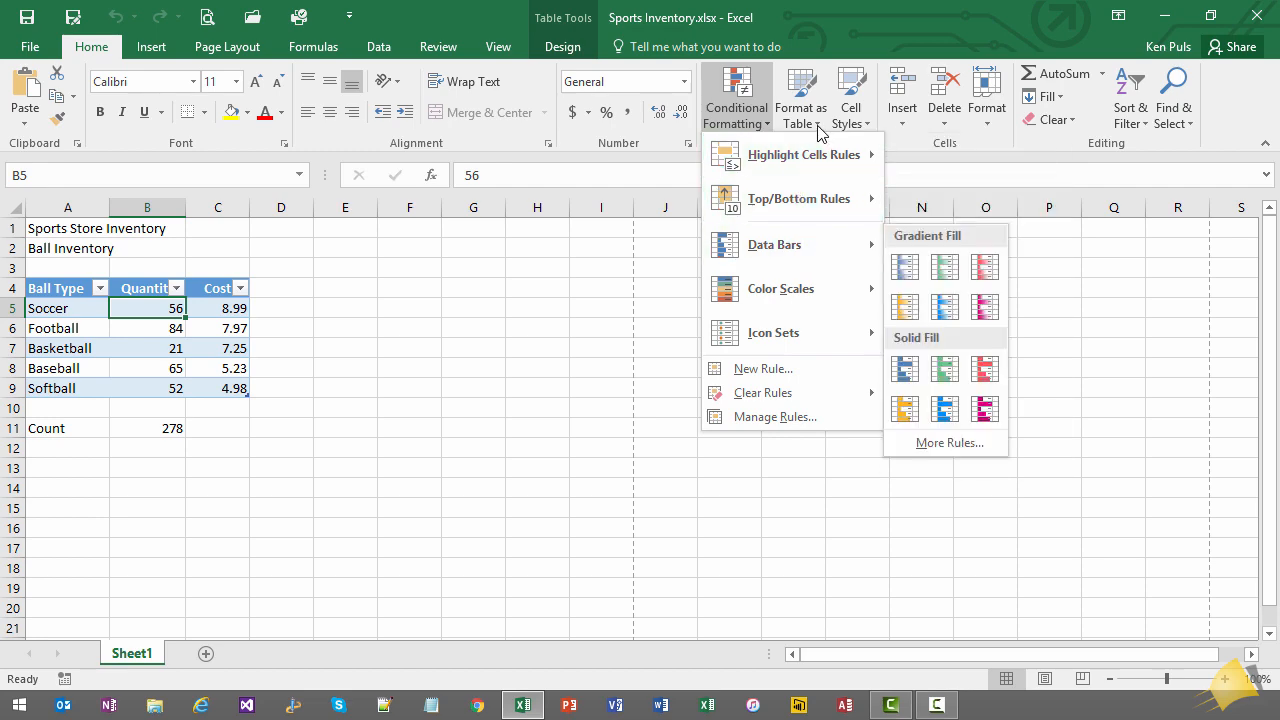
pyautogui.click(801, 95)
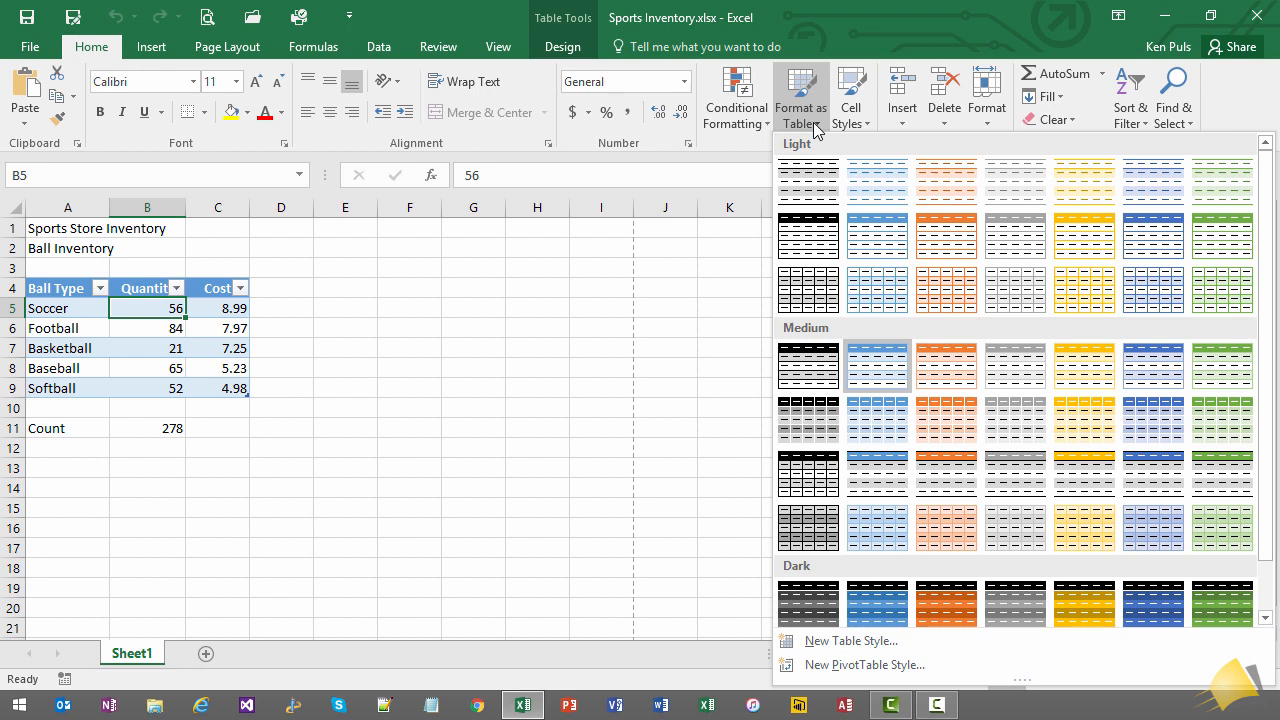
pyautogui.click(800, 95)
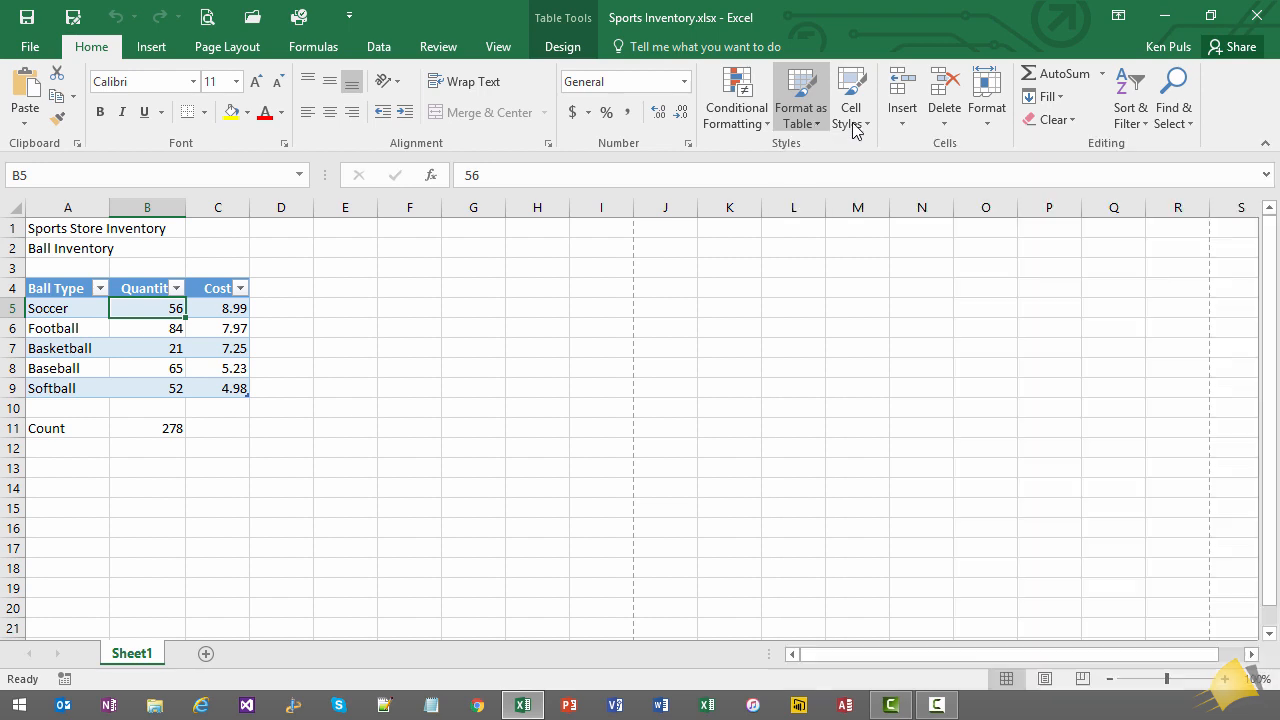
pyautogui.click(851, 95)
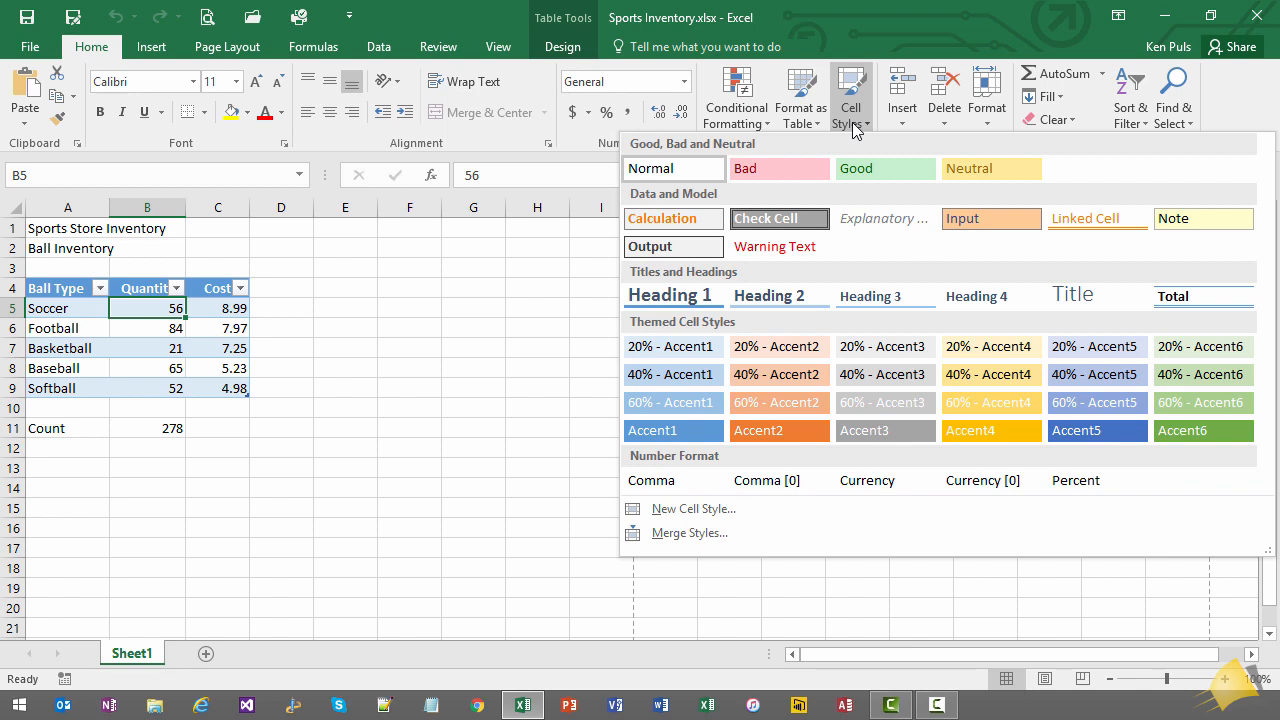
pyautogui.moveTo(882, 131)
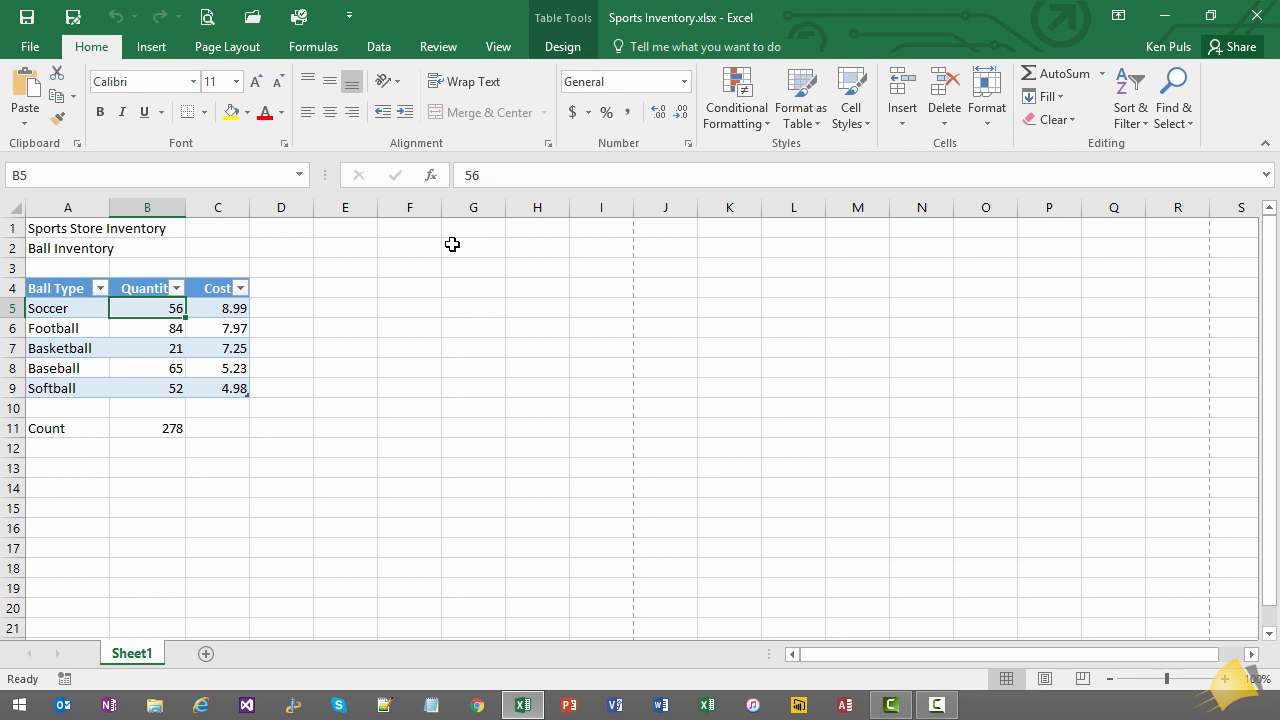
# Sort the ball table by Quantity ascending from the Data tab, putting Basketball first
pyautogui.press('alt')
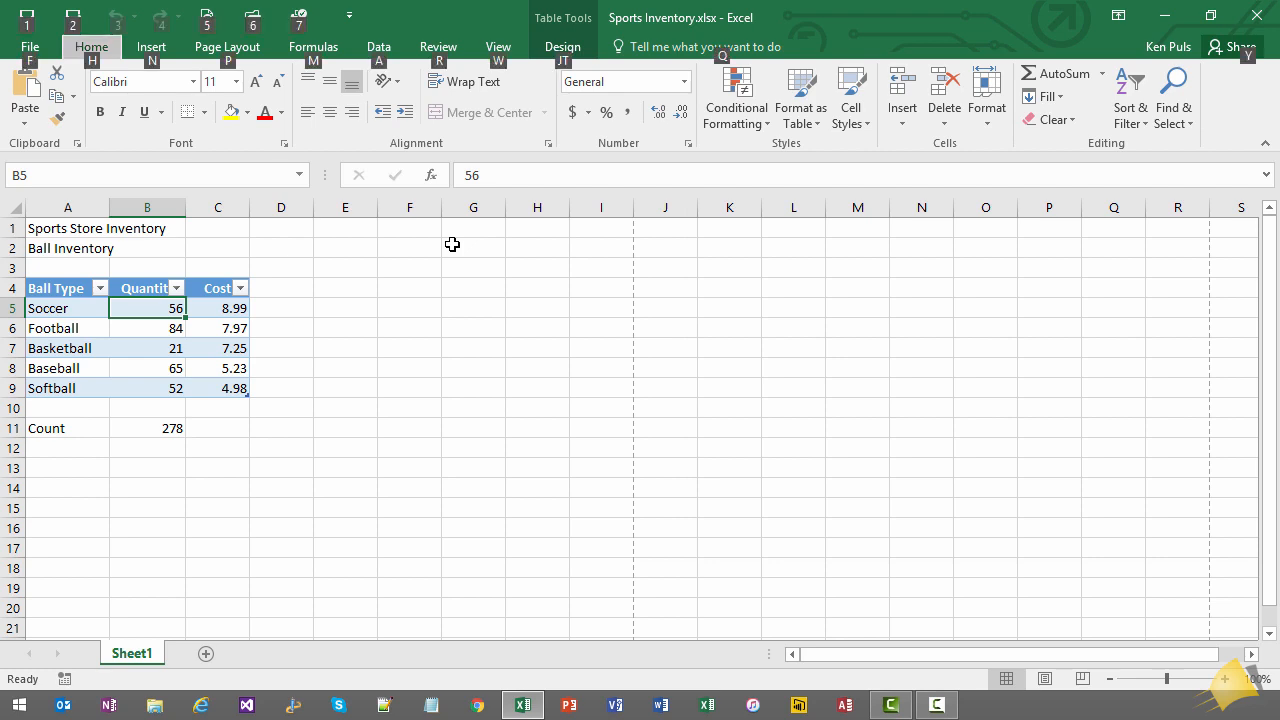
pyautogui.moveTo(95, 77)
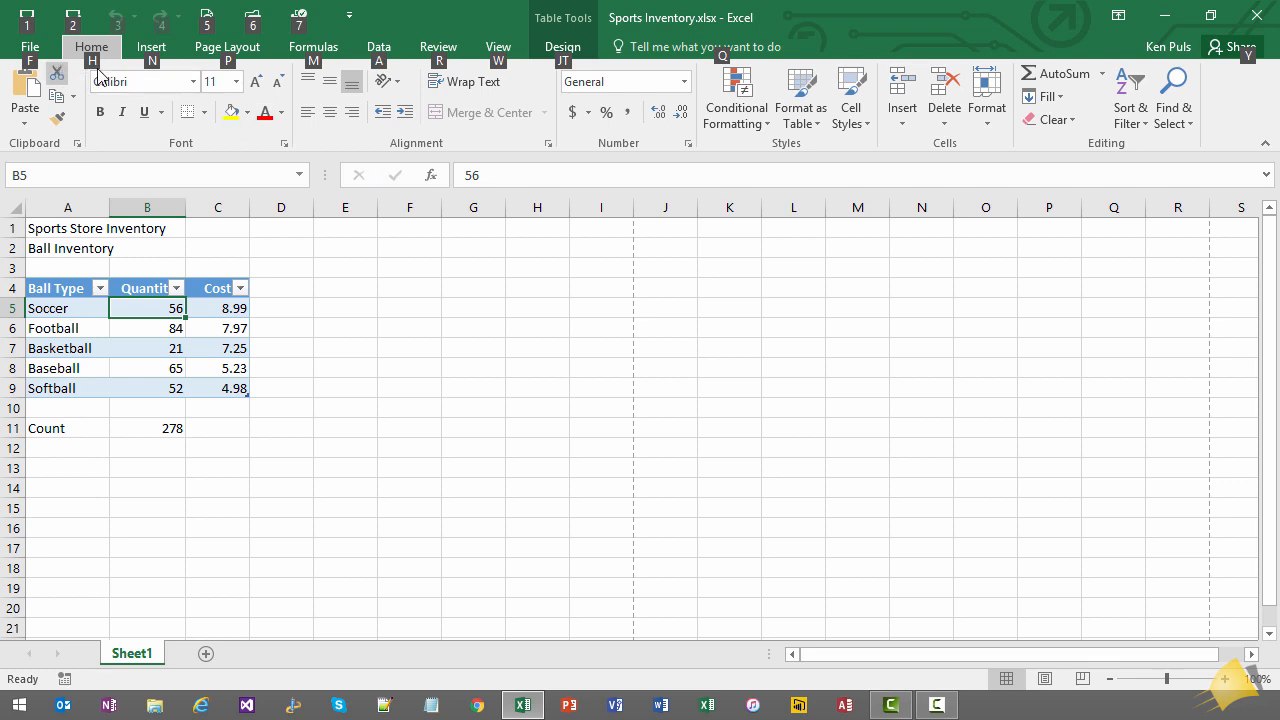
pyautogui.moveTo(537, 79)
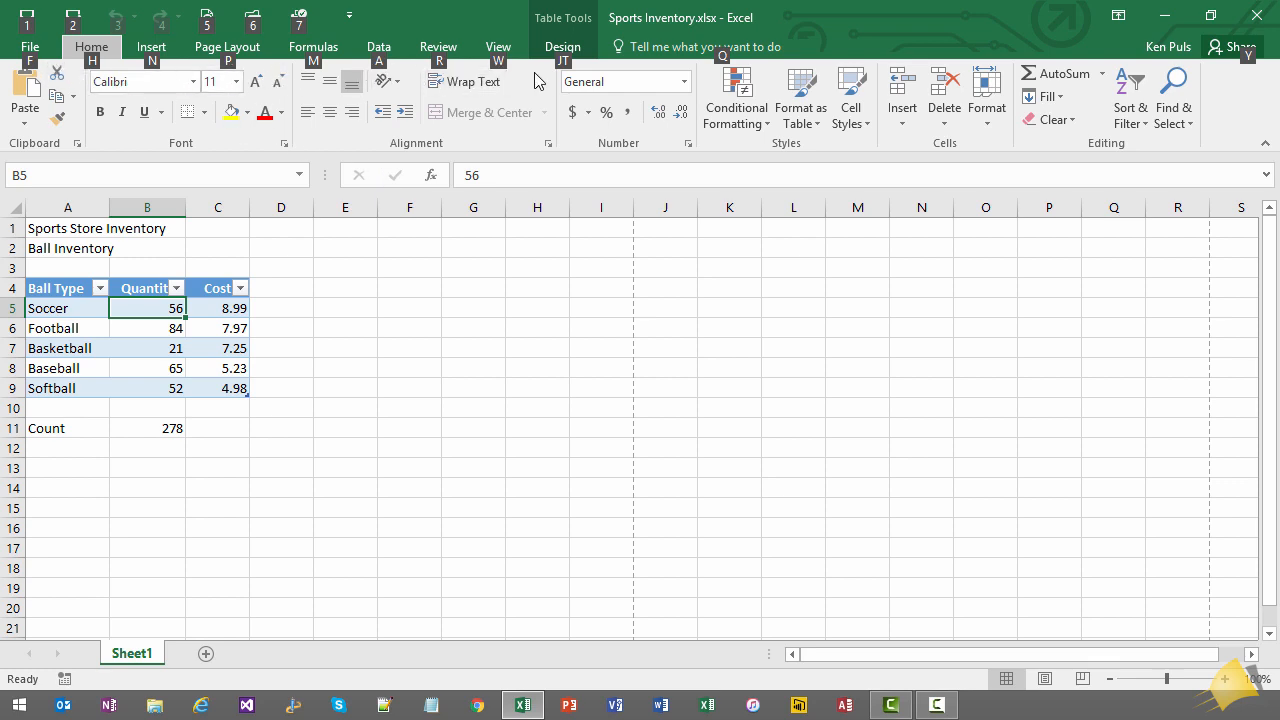
pyautogui.moveTo(351, 81)
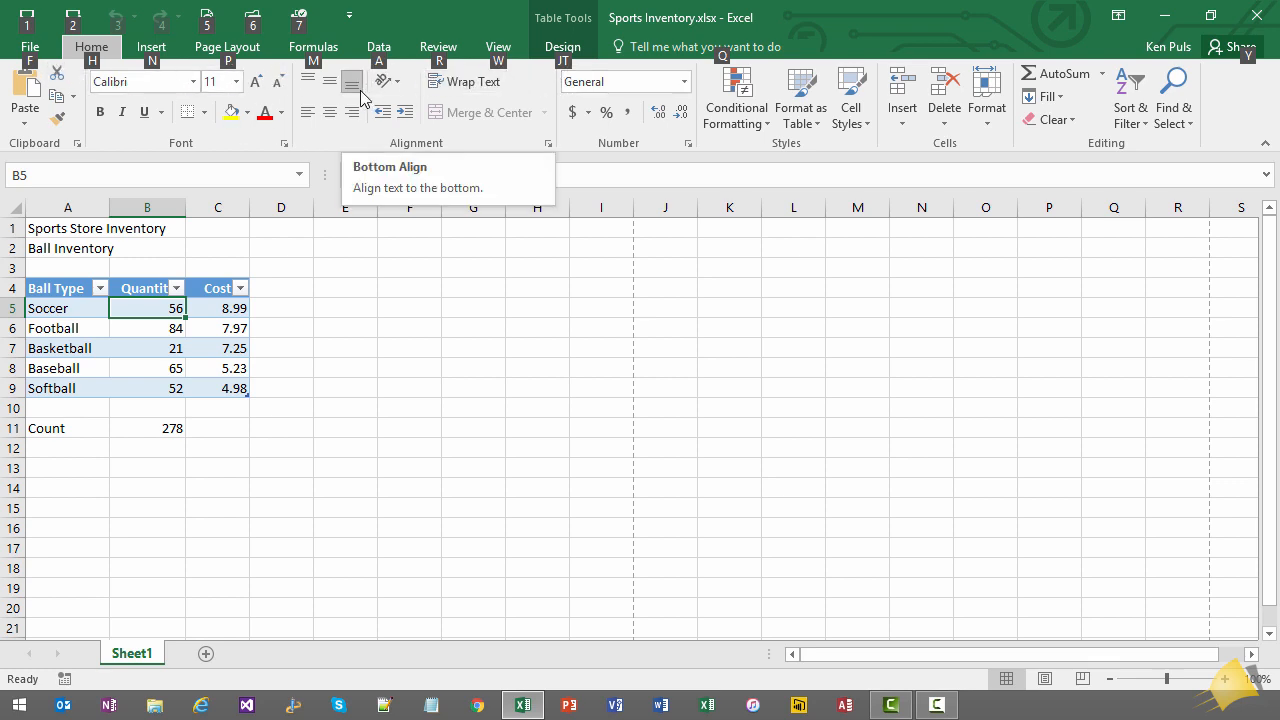
pyautogui.moveTo(385, 82)
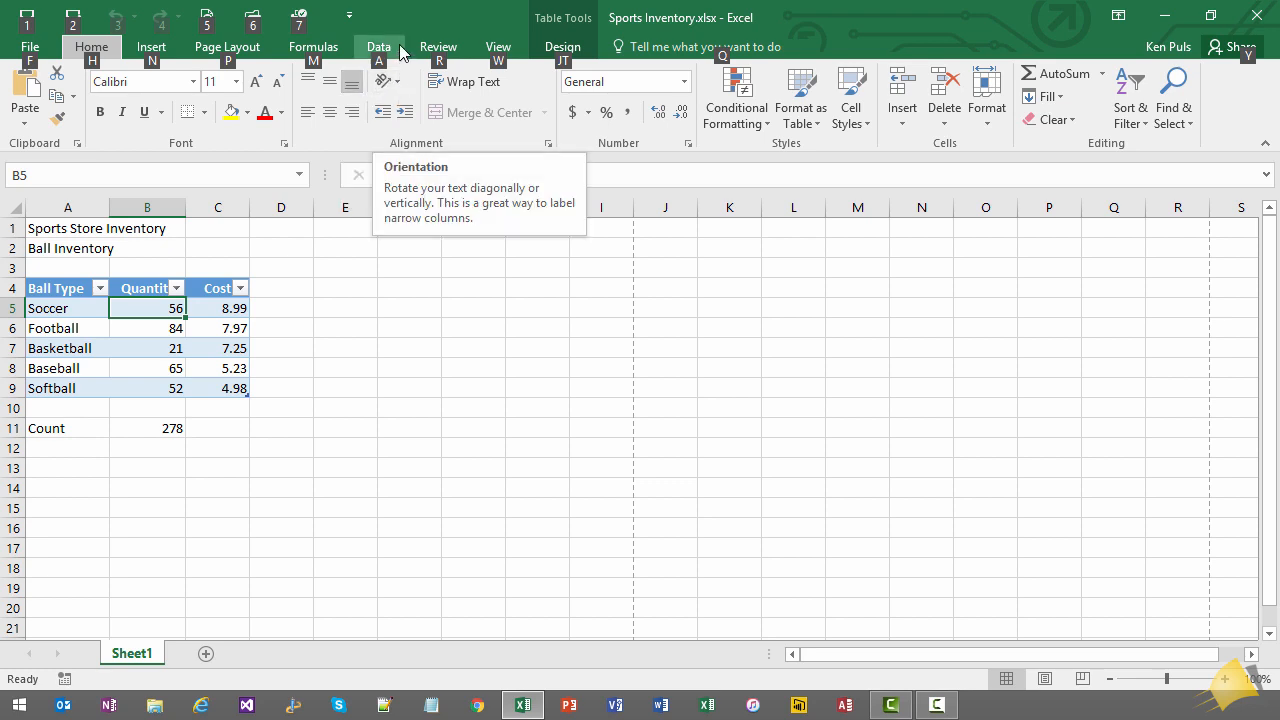
pyautogui.click(378, 46)
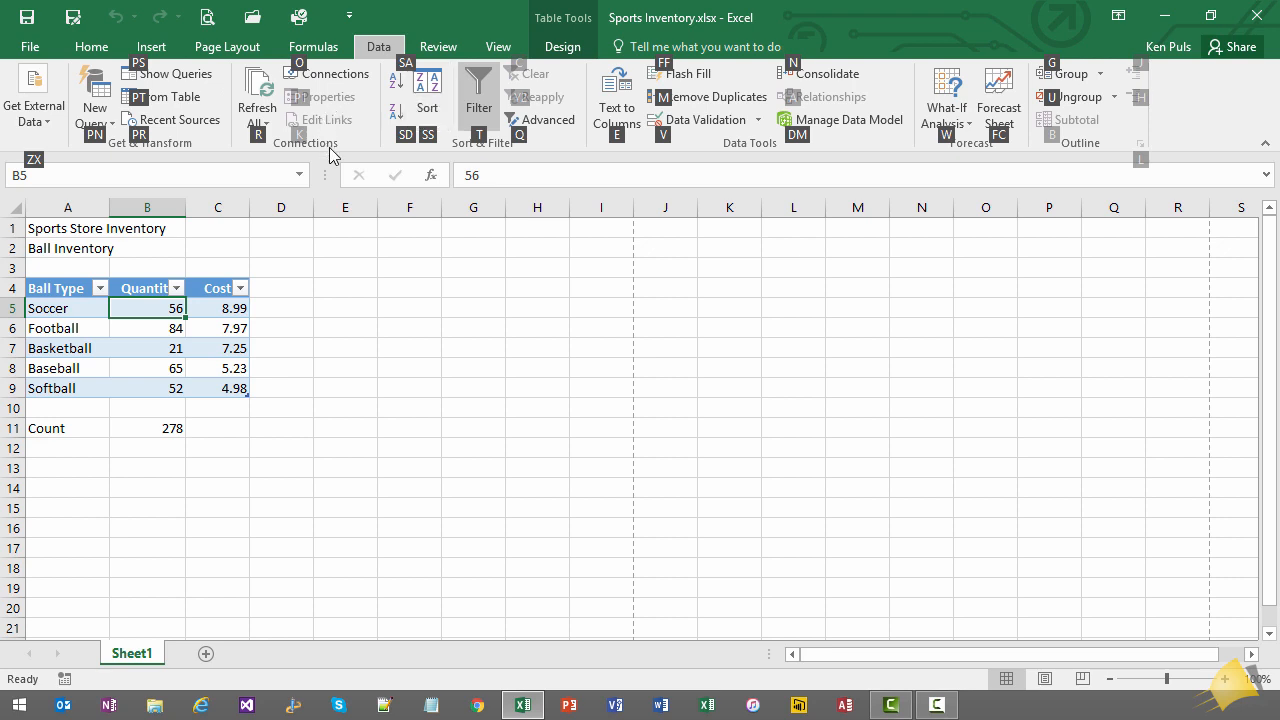
pyautogui.moveTo(329, 170)
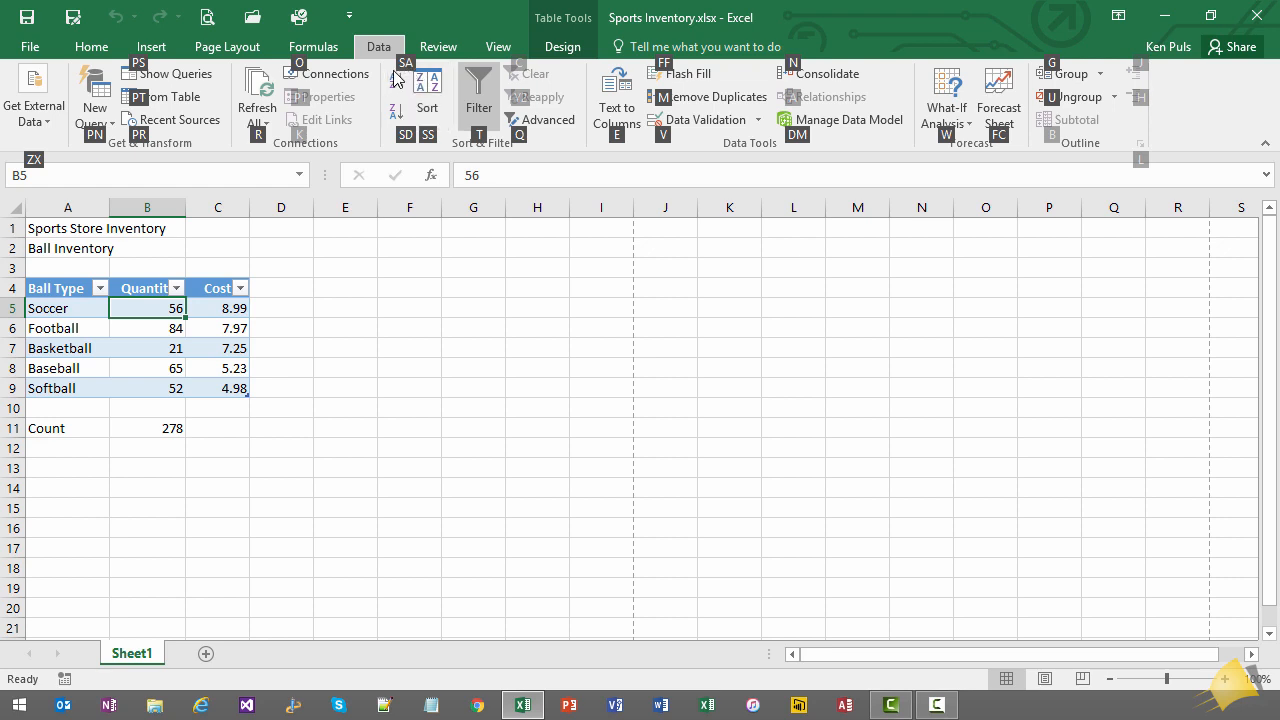
pyautogui.click(395, 81)
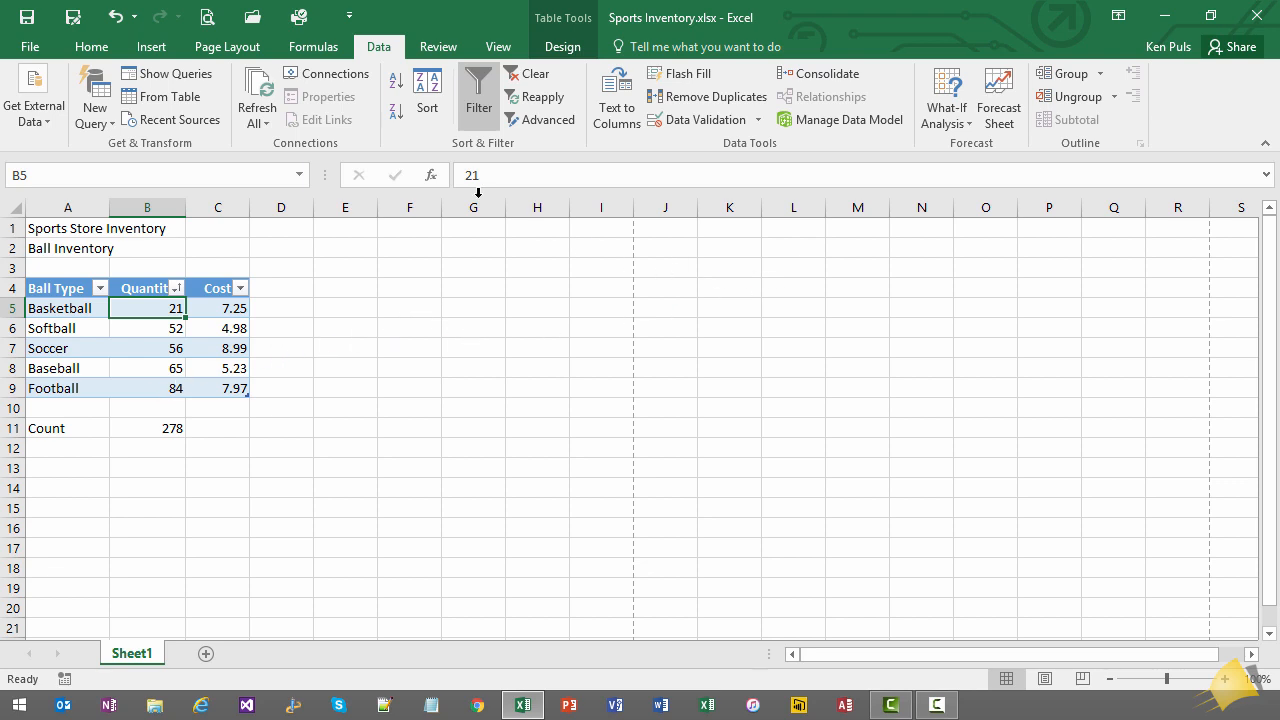
# Show the Home tab, view it in a narrower restored window, then maximize Excel again
pyautogui.click(91, 46)
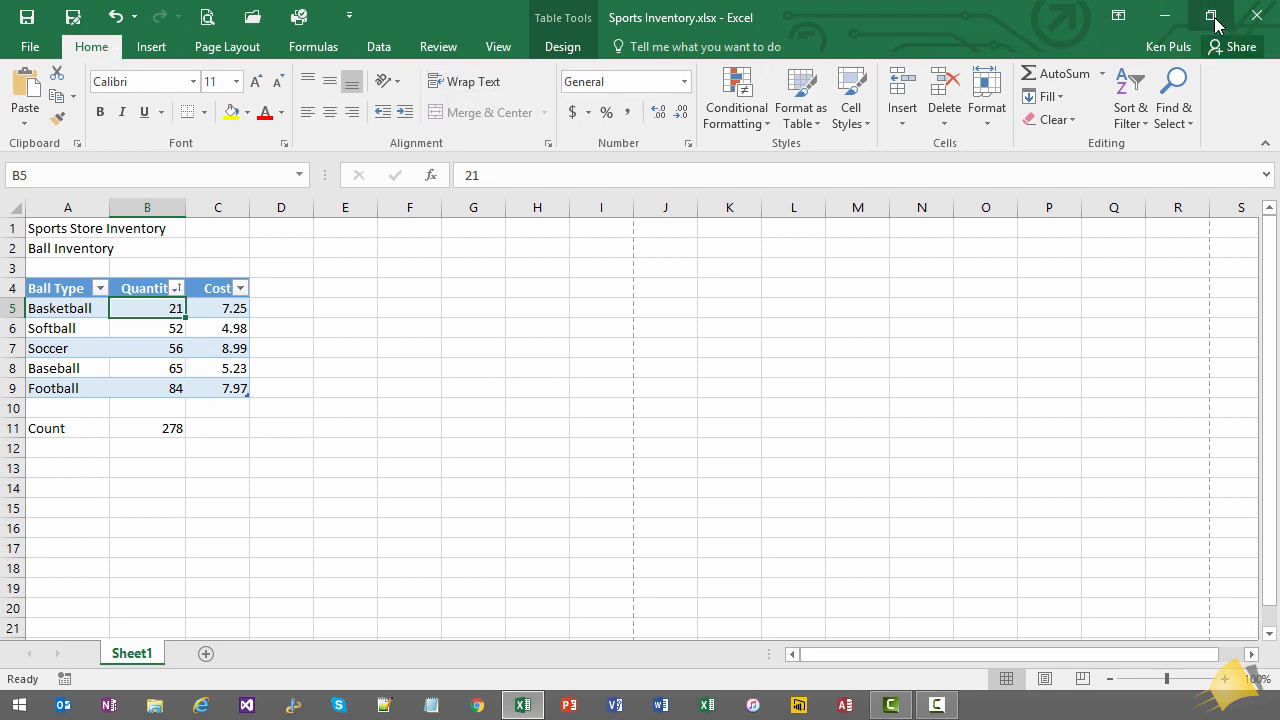
pyautogui.click(1211, 15)
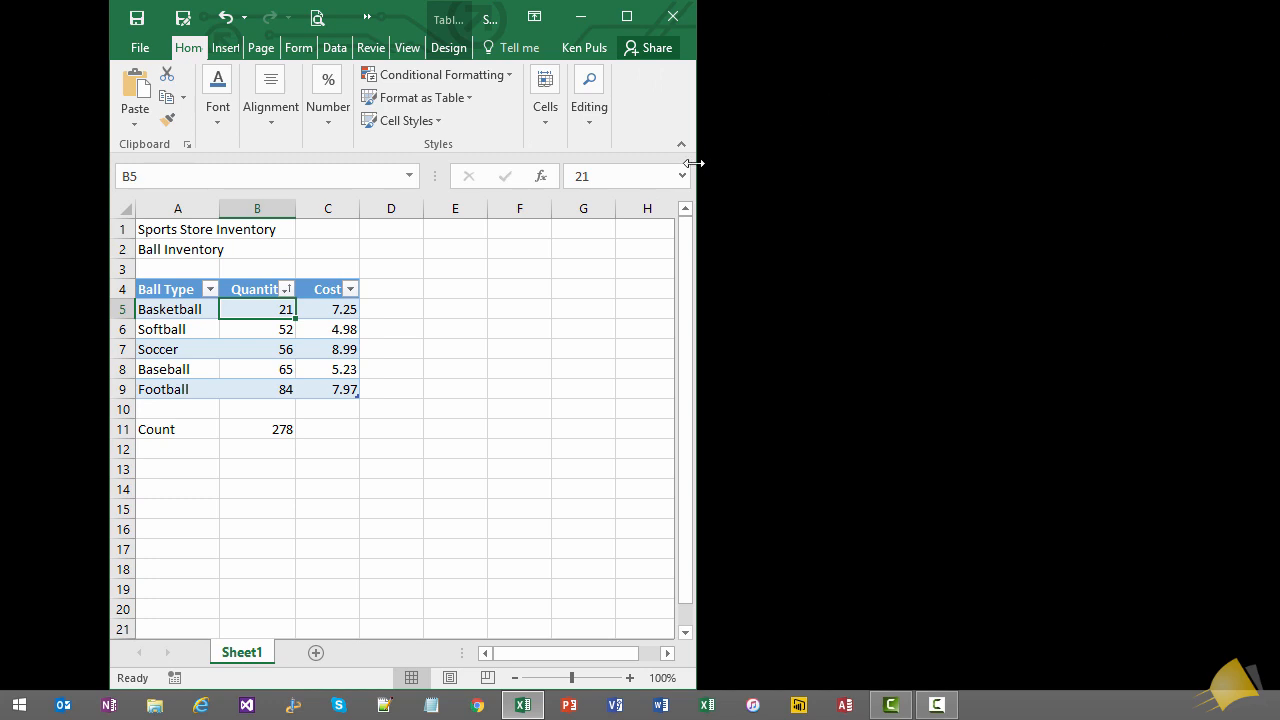
pyautogui.moveTo(400, 120)
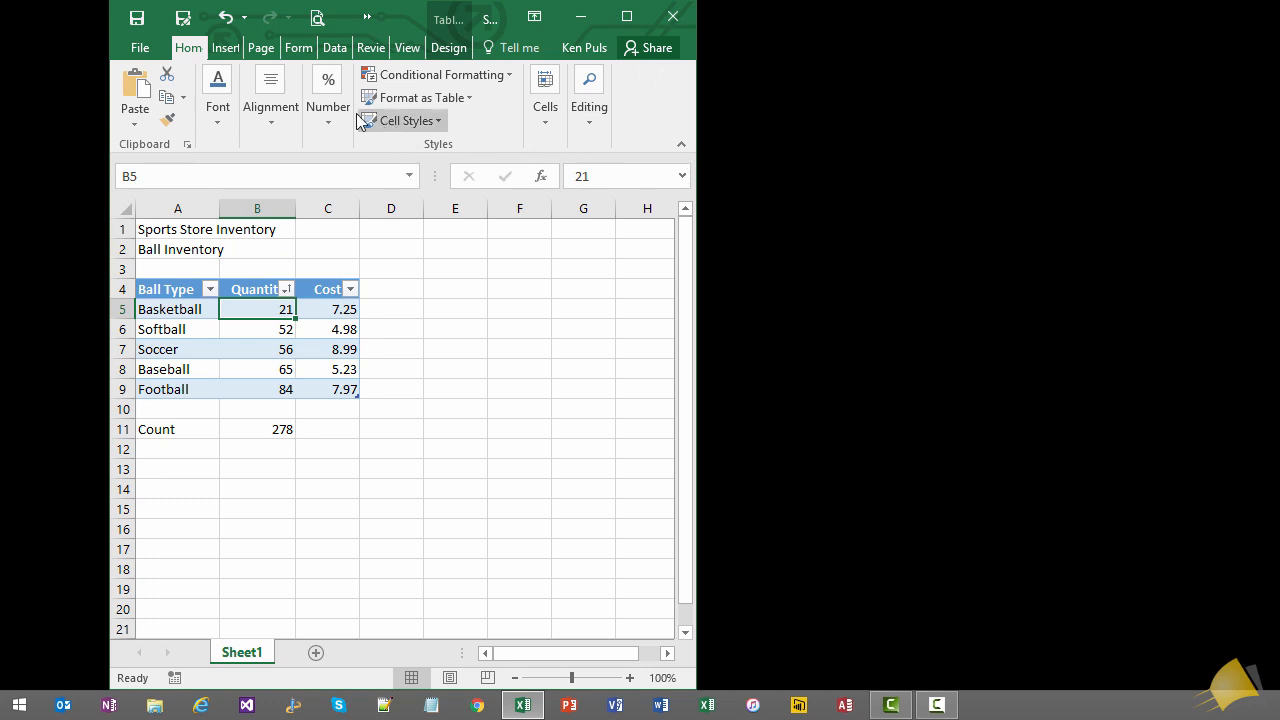
pyautogui.moveTo(698, 162)
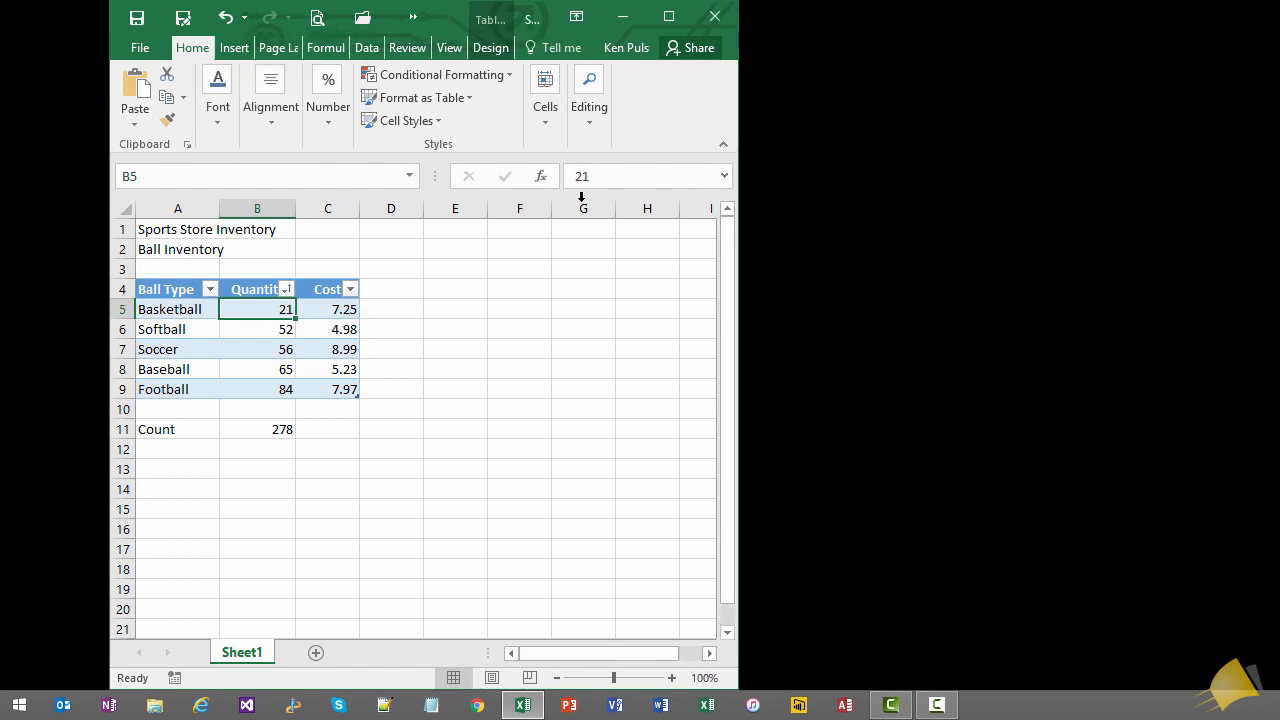
pyautogui.click(270, 95)
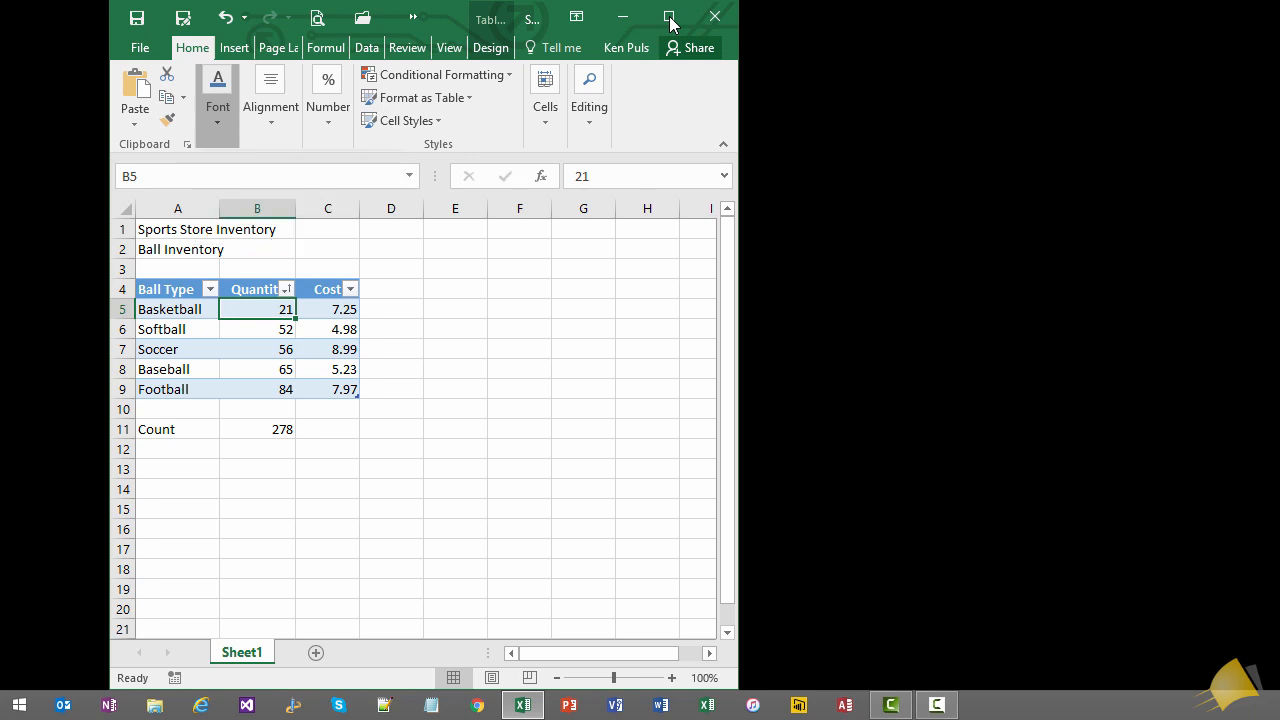
pyautogui.click(670, 17)
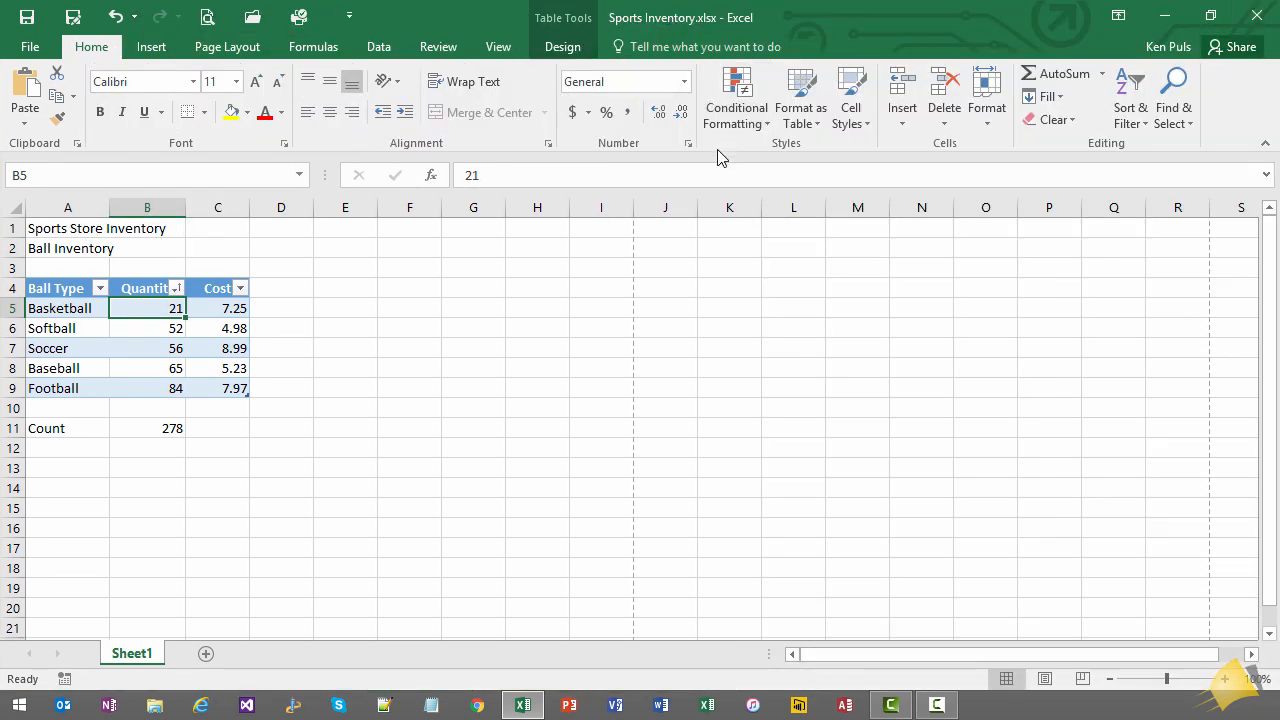